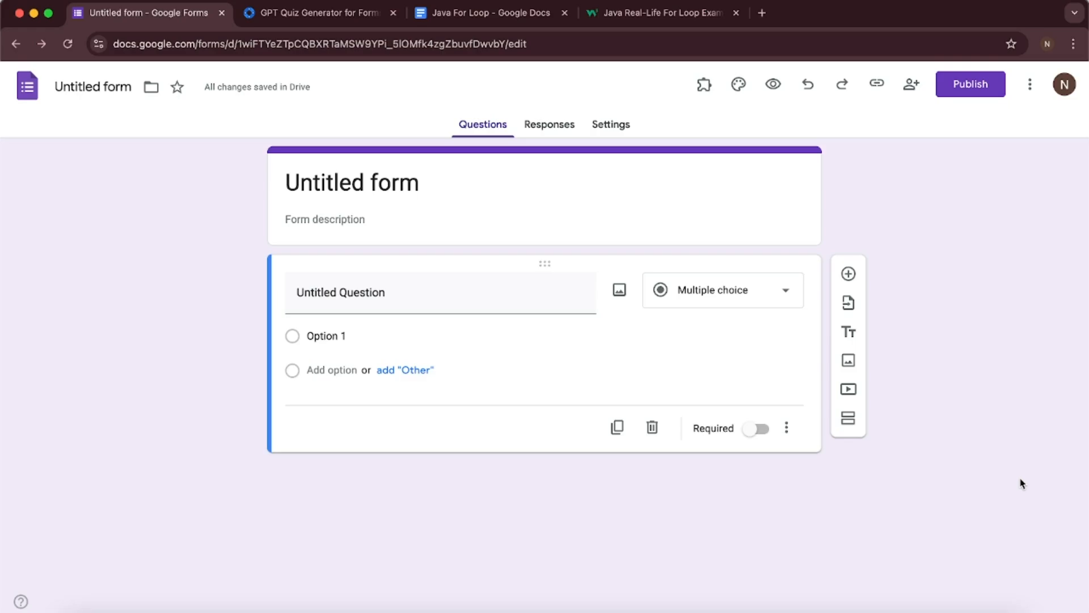
pyautogui.moveTo(502, 89)
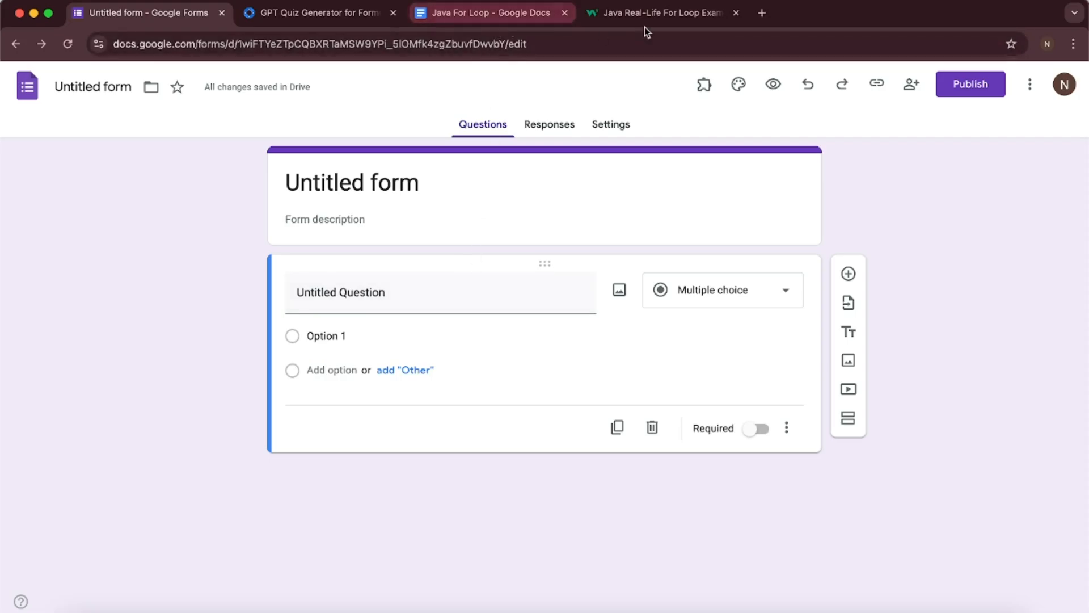
# Step: Compare the Java For Loop document with the W3Schools examples page, ending on the document
pyautogui.click(666, 13)
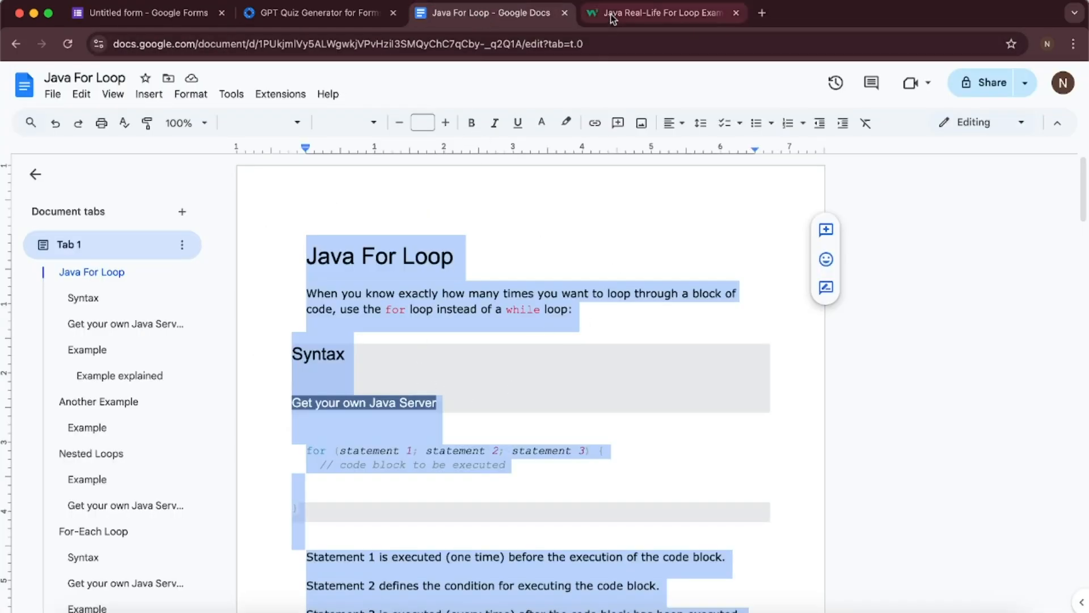
pyautogui.click(659, 12)
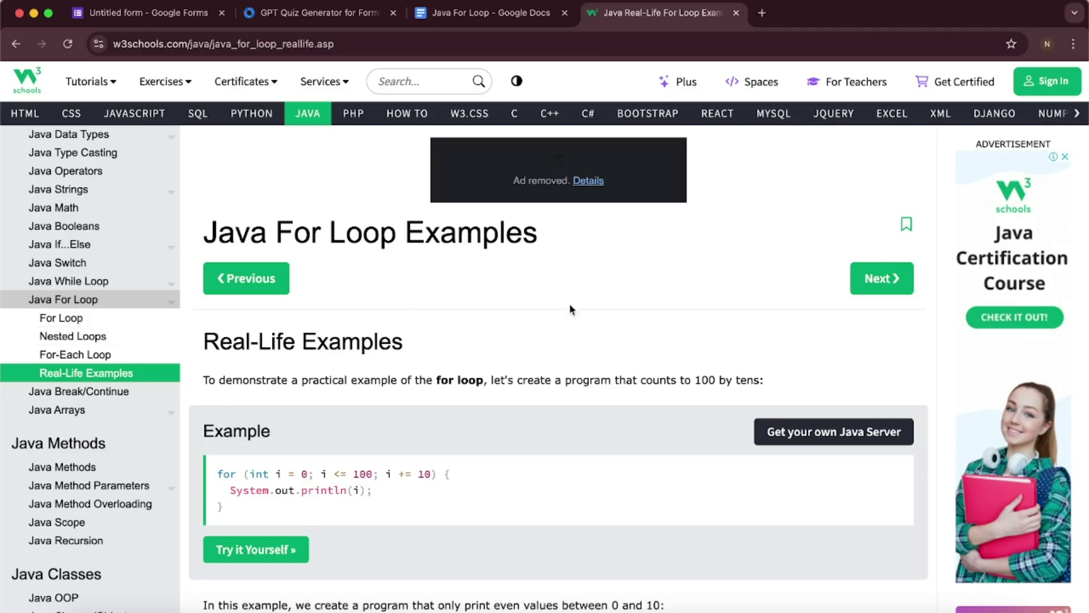
pyautogui.click(489, 12)
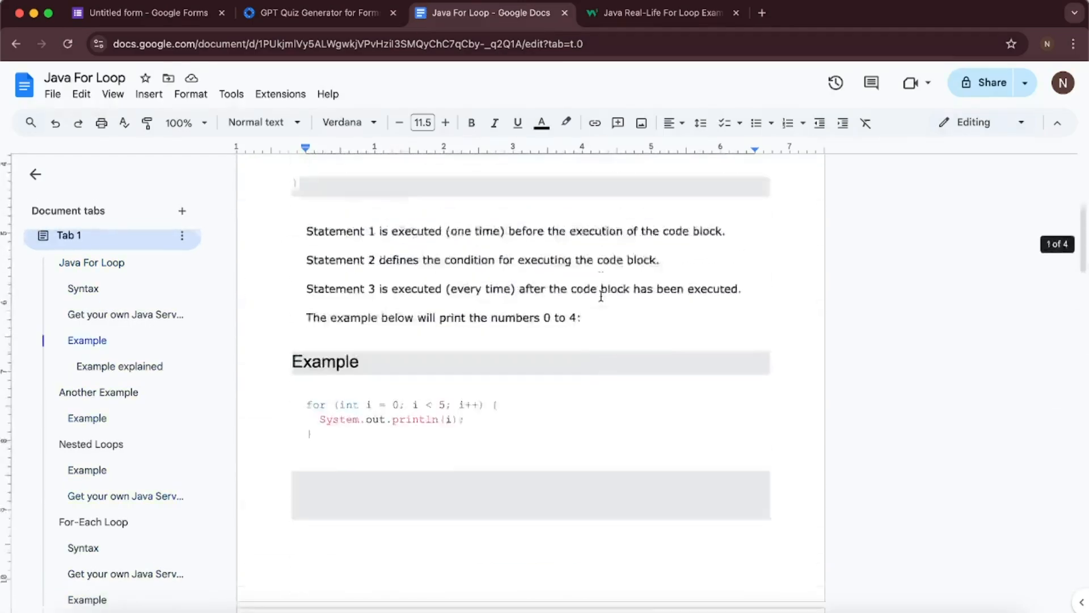
# Step: Check that GPT Quiz Generator is installed, then return to the Untitled form
pyautogui.click(316, 12)
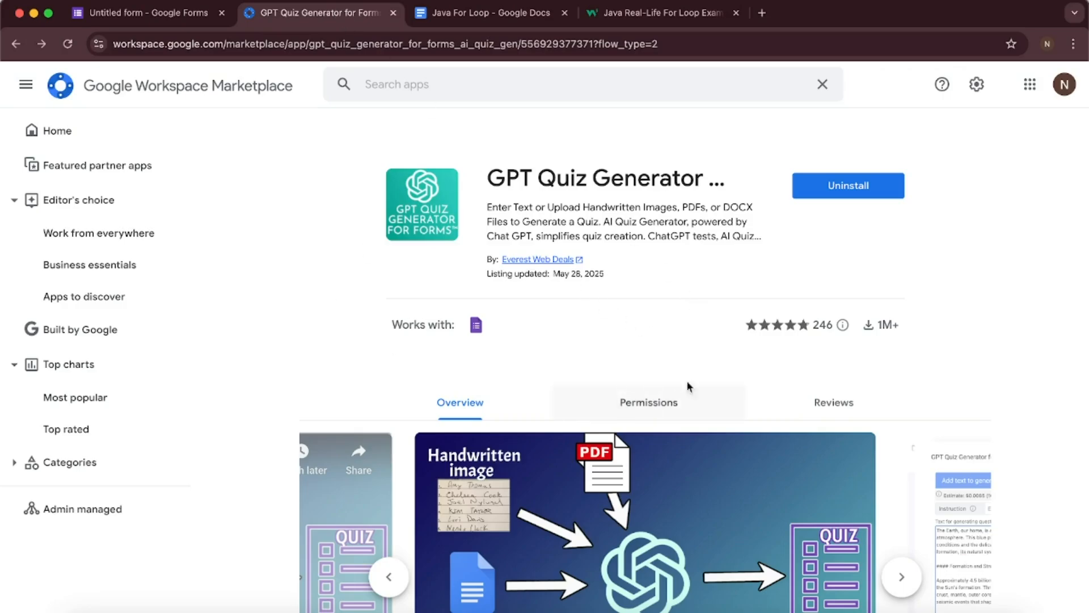
pyautogui.moveTo(719, 360)
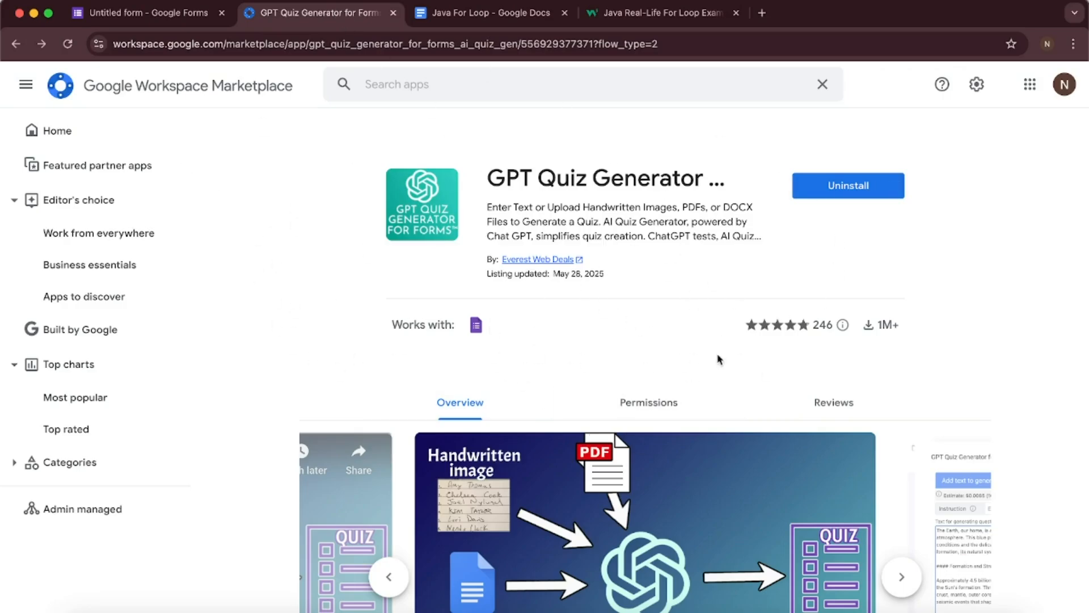
pyautogui.click(144, 13)
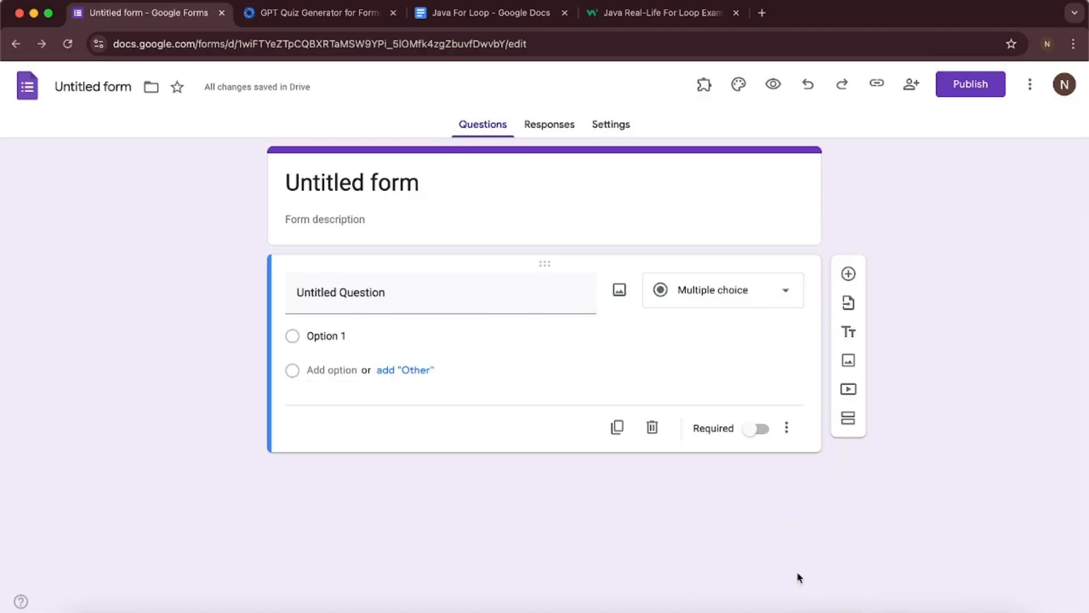
pyautogui.moveTo(704, 84)
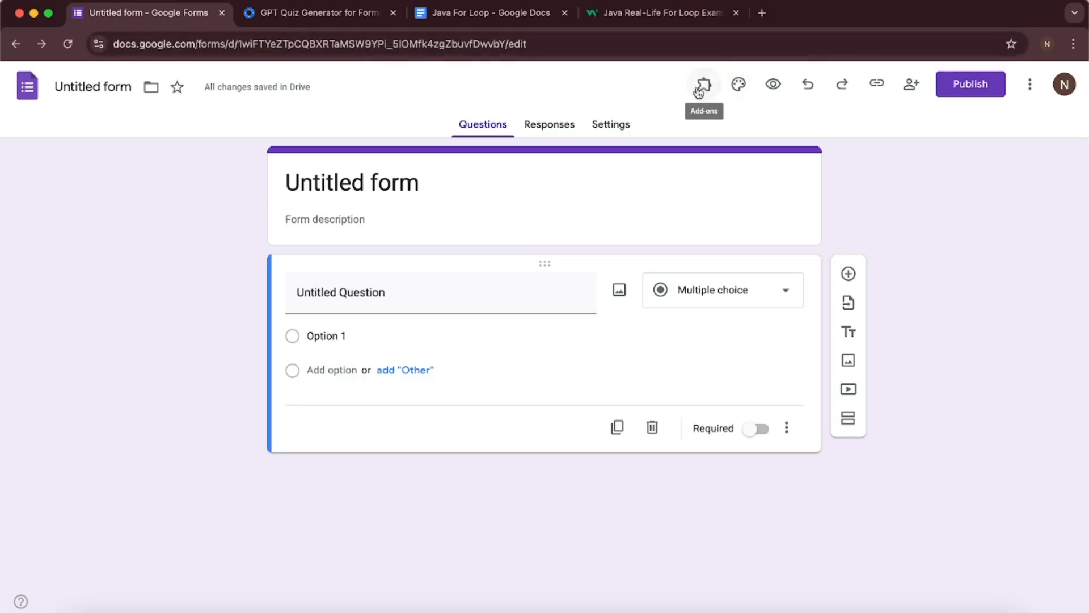
# Step: Start GPT Quiz Generator for Forms from the Add-ons menu
pyautogui.click(704, 83)
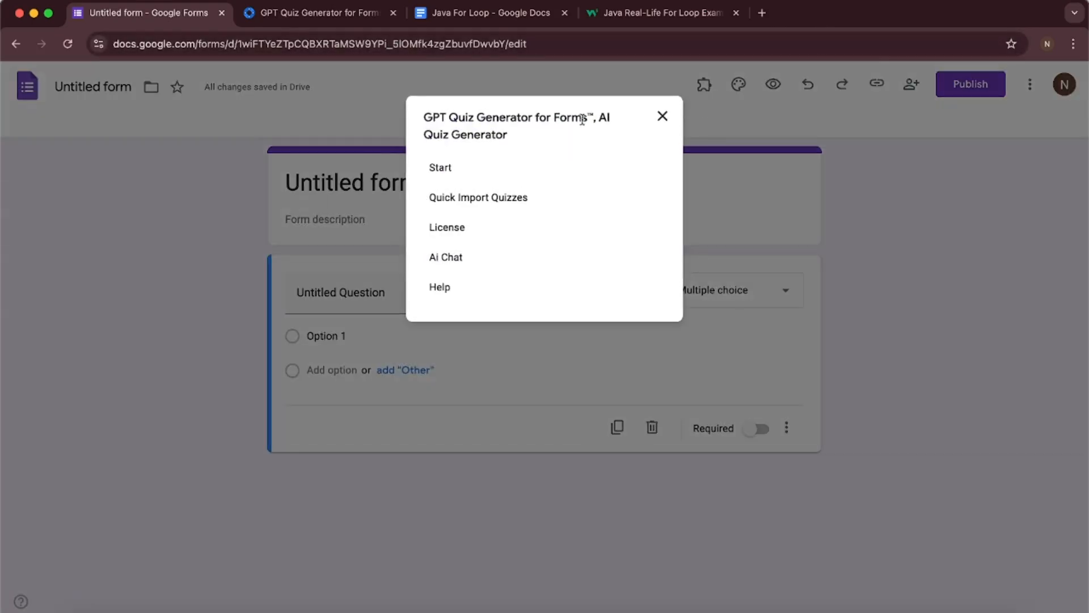
pyautogui.click(450, 171)
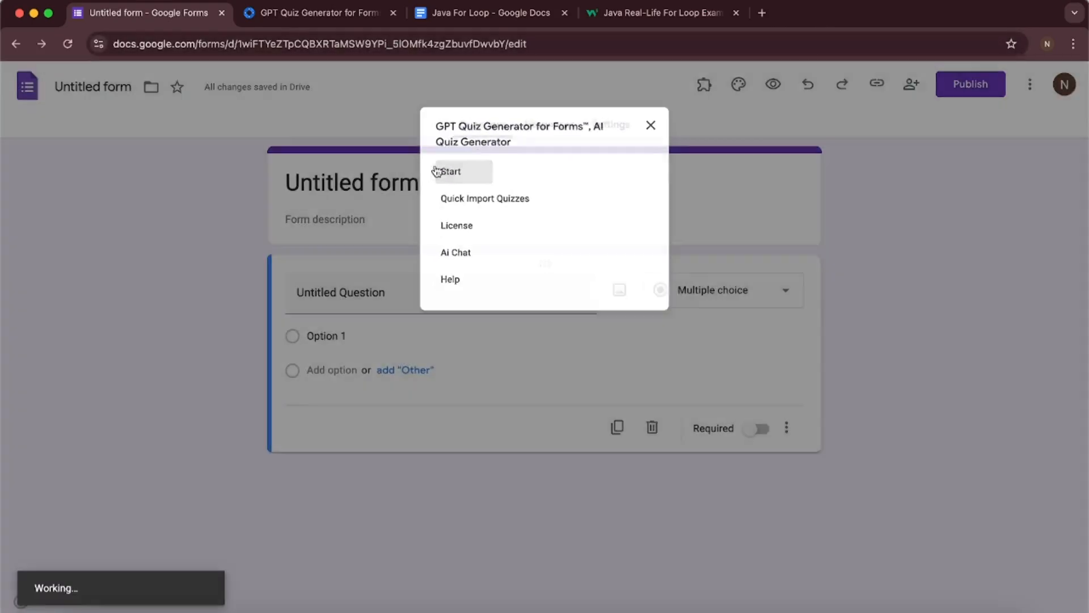
pyautogui.click(452, 171)
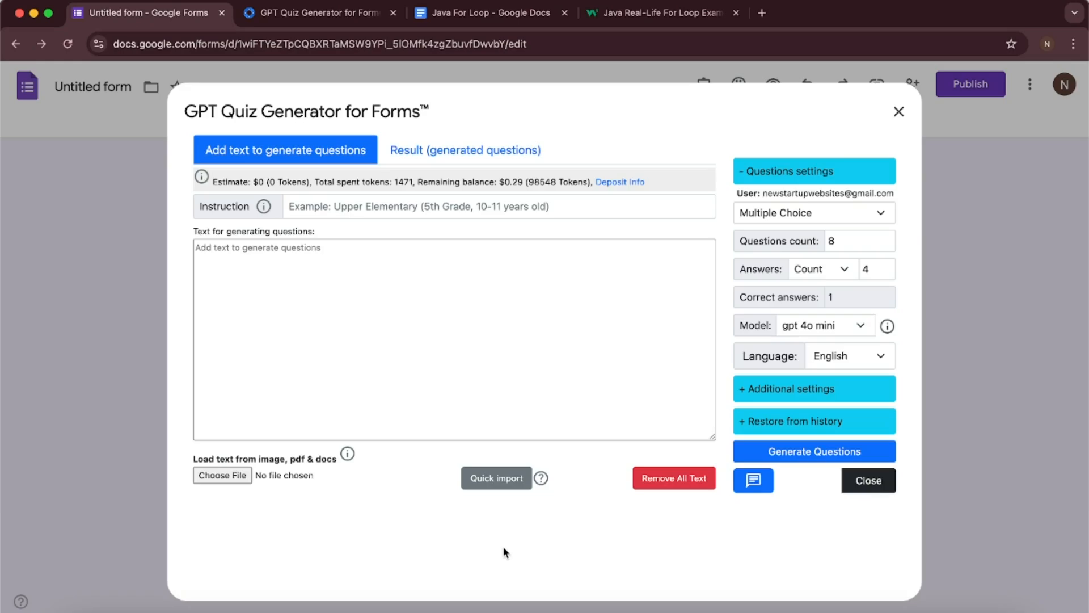
# Step: Paste the Java For Loop notes and example code into 'Text for generating questions'
pyautogui.click(447, 341)
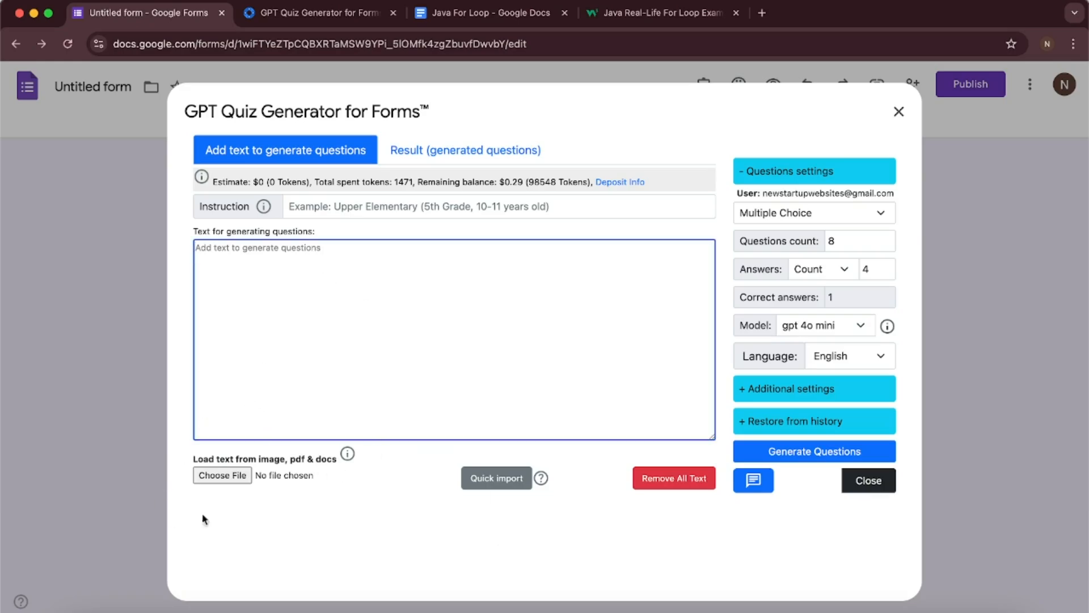
pyautogui.moveTo(216, 446)
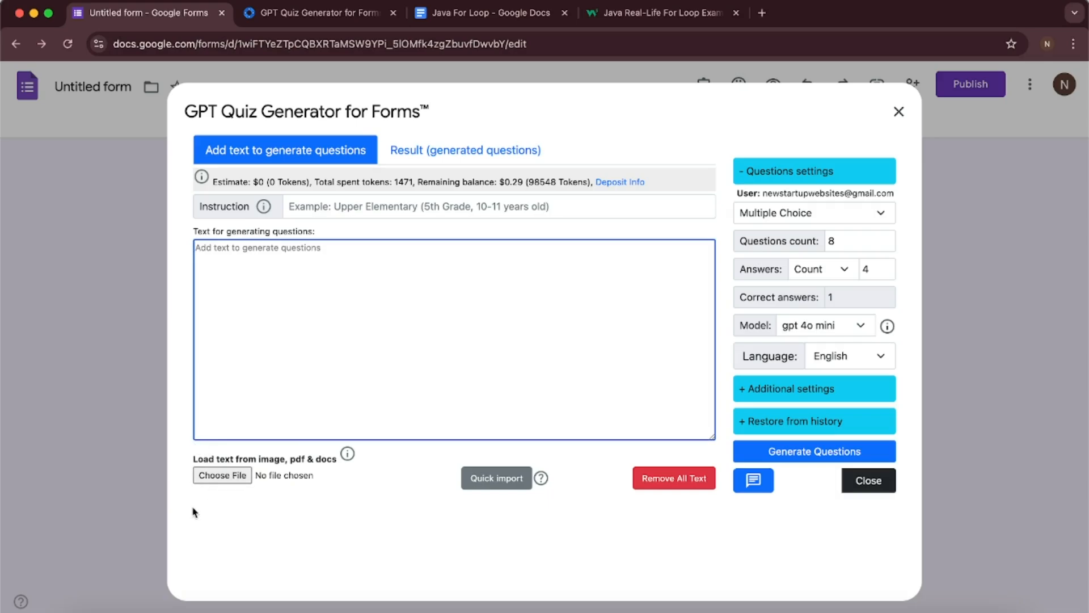
pyautogui.moveTo(245, 328)
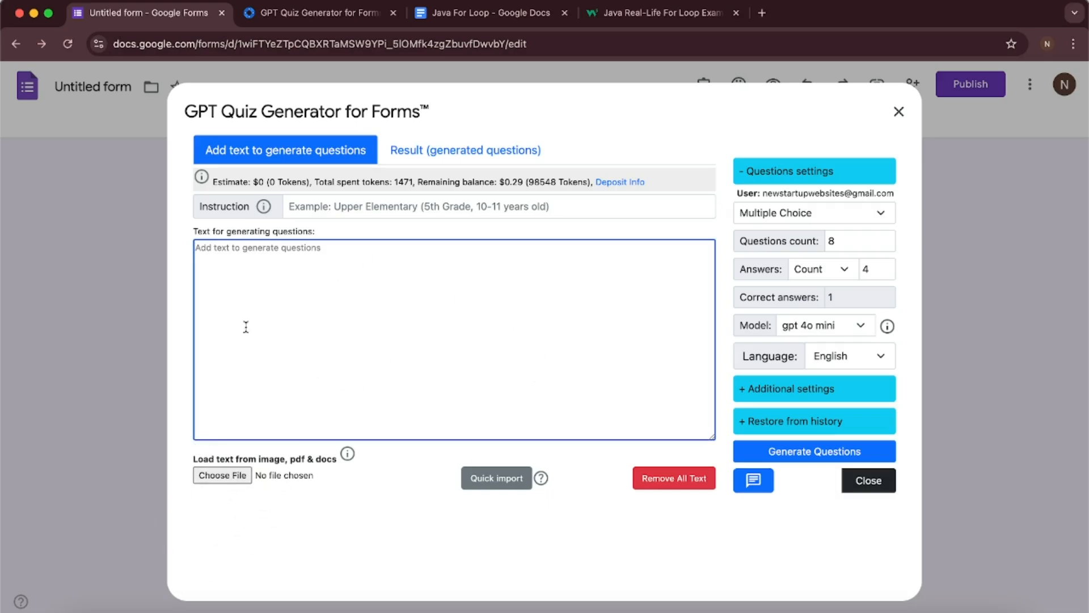
pyautogui.click(489, 12)
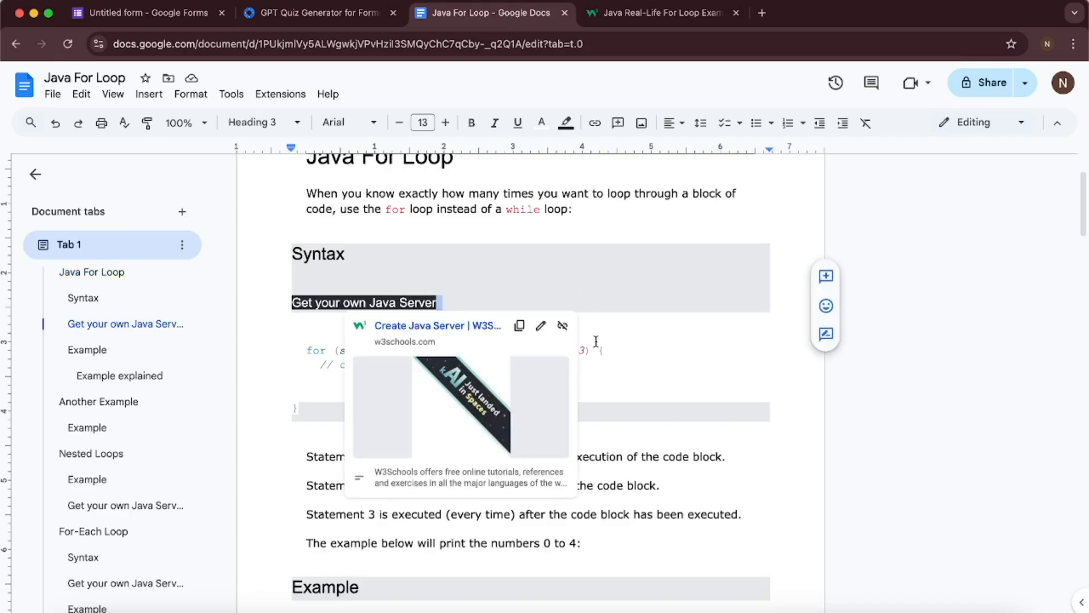
pyautogui.click(145, 13)
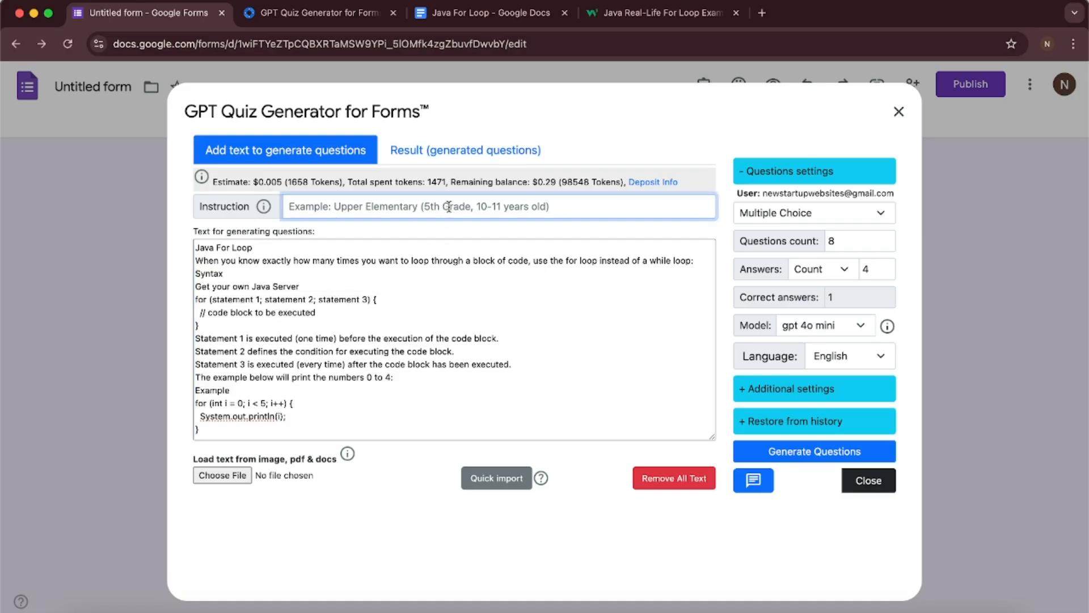
# Step: Enter an instruction asking for code examples and keep the Multiple Choice question type
pyautogui.write('make it with e')
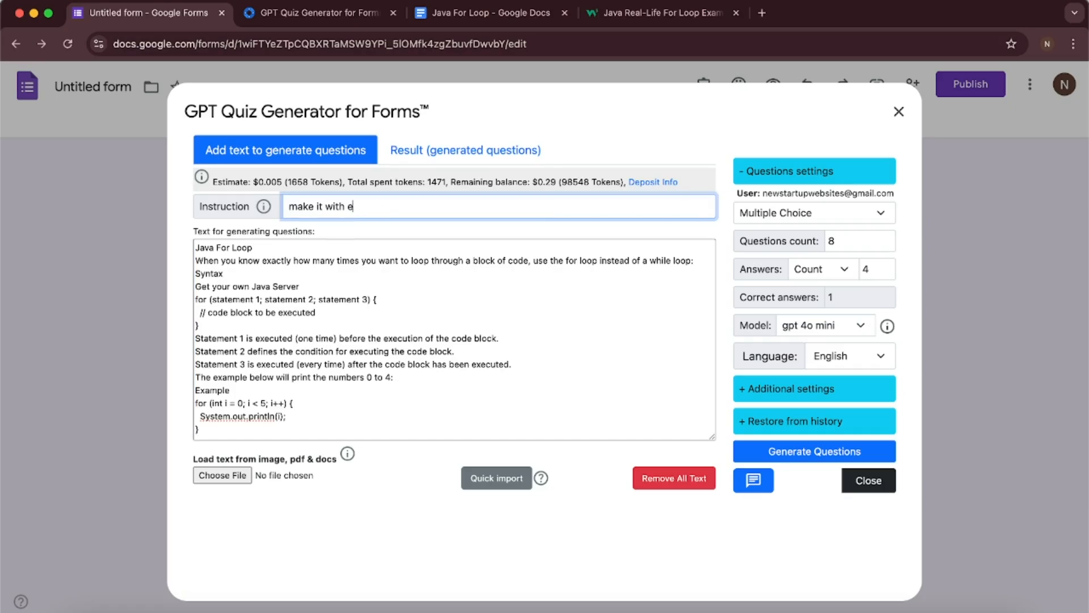
pyautogui.write('code examples too')
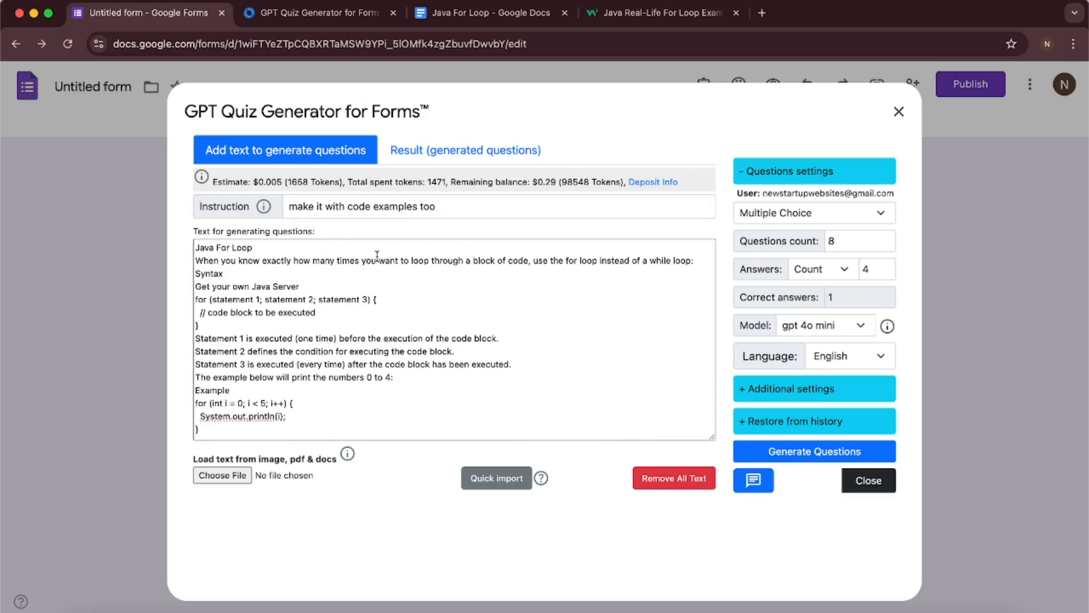
pyautogui.moveTo(945, 163)
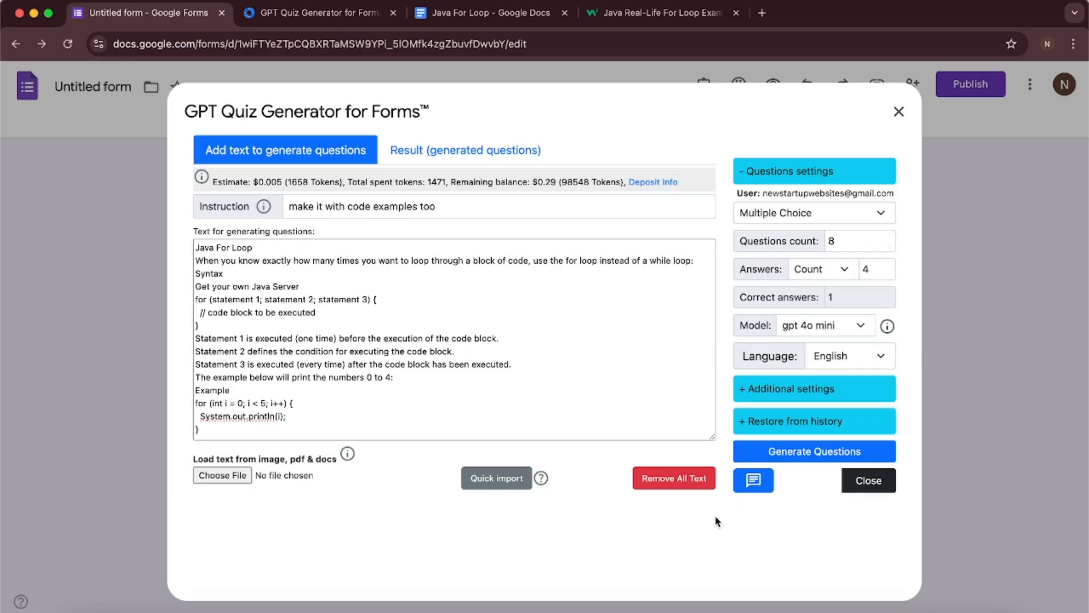
pyautogui.moveTo(813, 254)
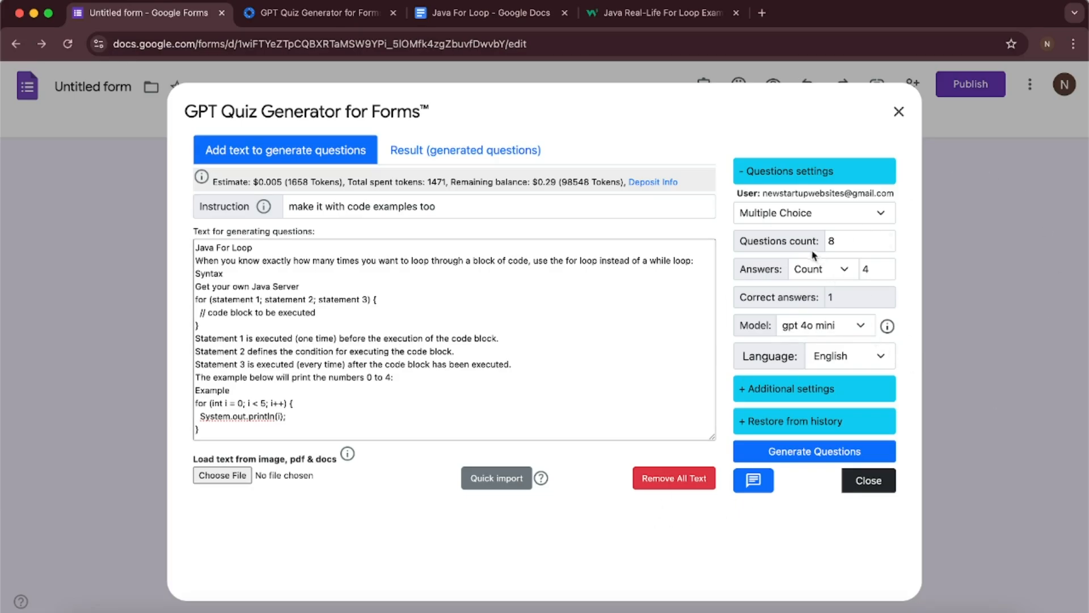
pyautogui.moveTo(760, 216)
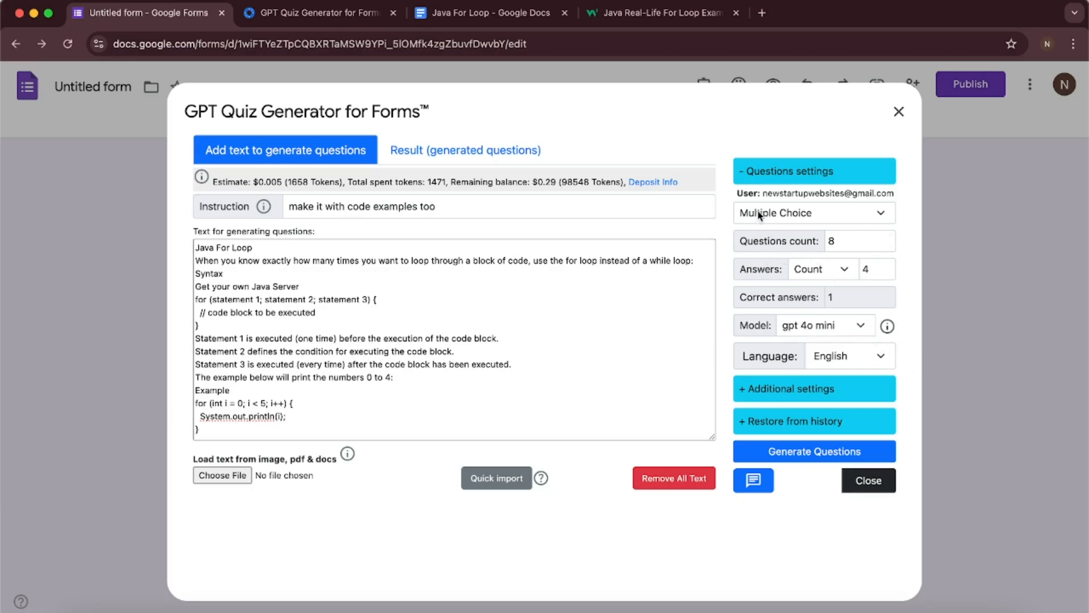
pyautogui.click(813, 213)
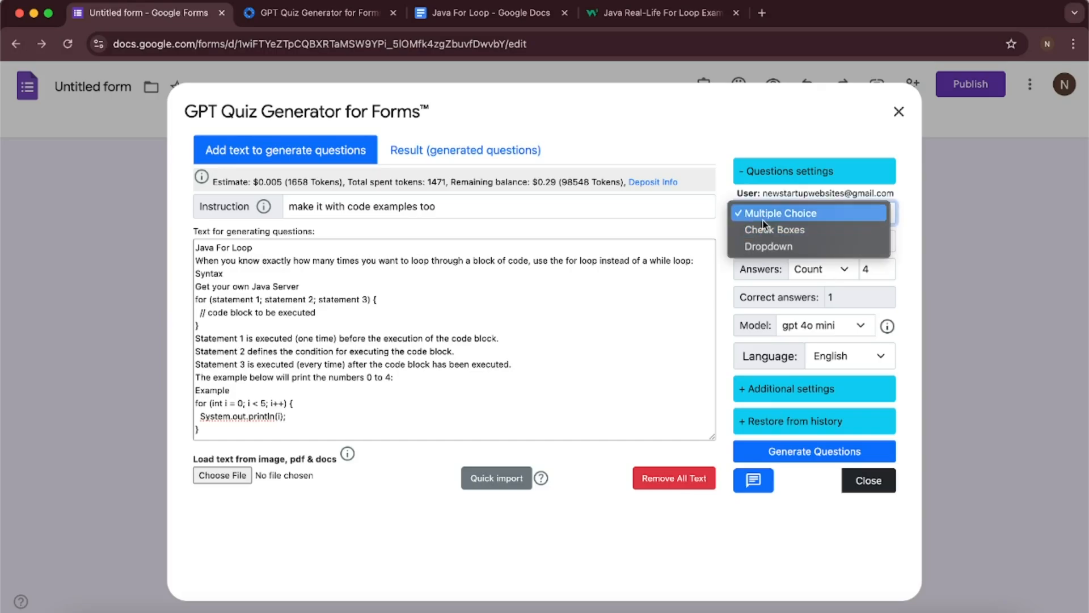
pyautogui.click(780, 213)
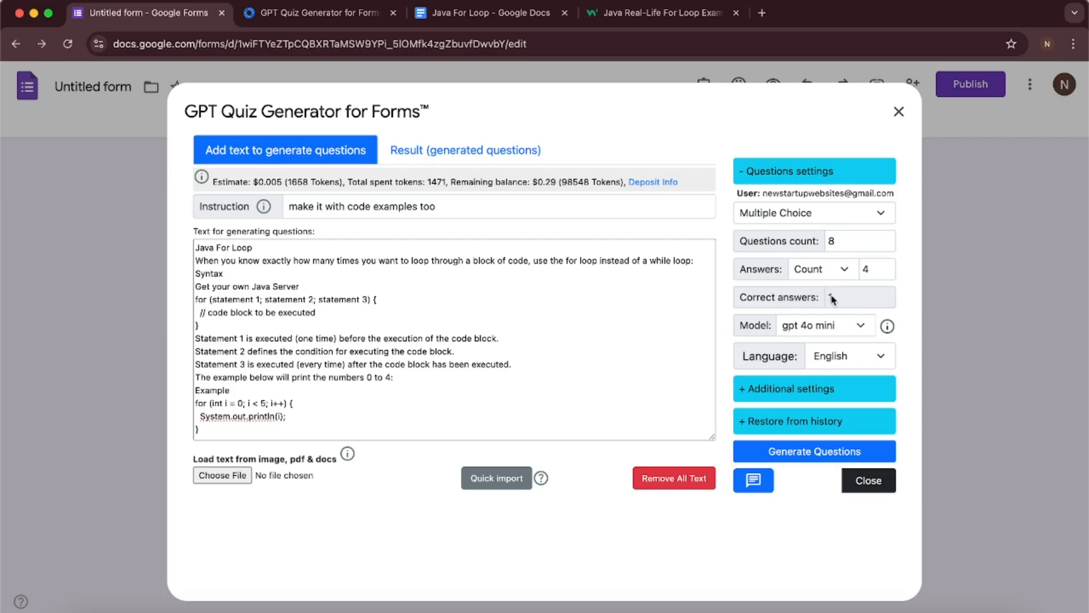
# Step: Keep the gpt 4o mini model and set the remaining generation options
pyautogui.click(823, 326)
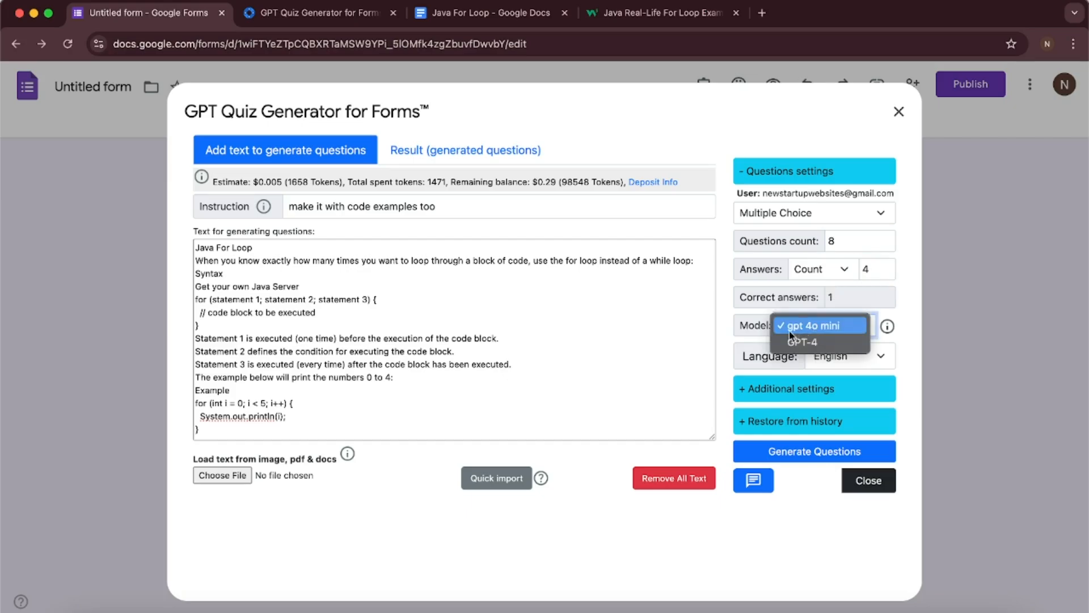
pyautogui.click(815, 326)
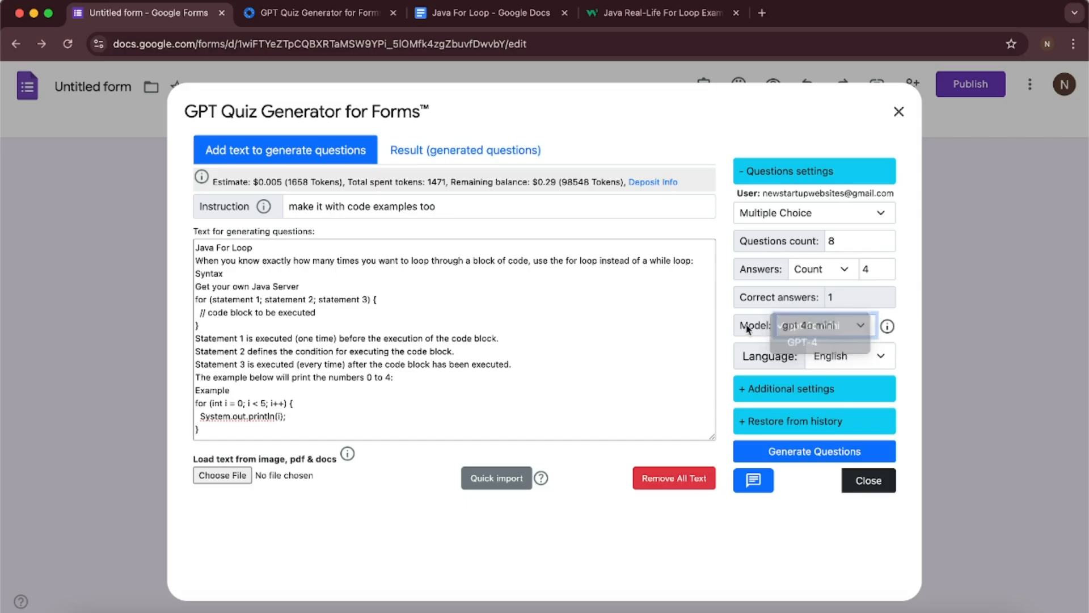
pyautogui.click(809, 325)
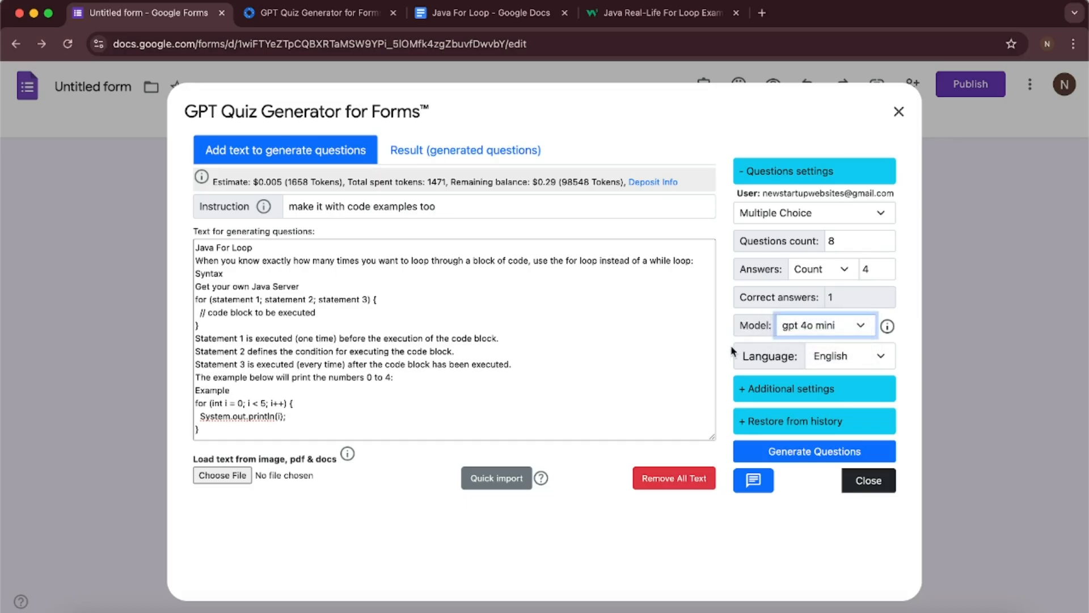
pyautogui.moveTo(836, 352)
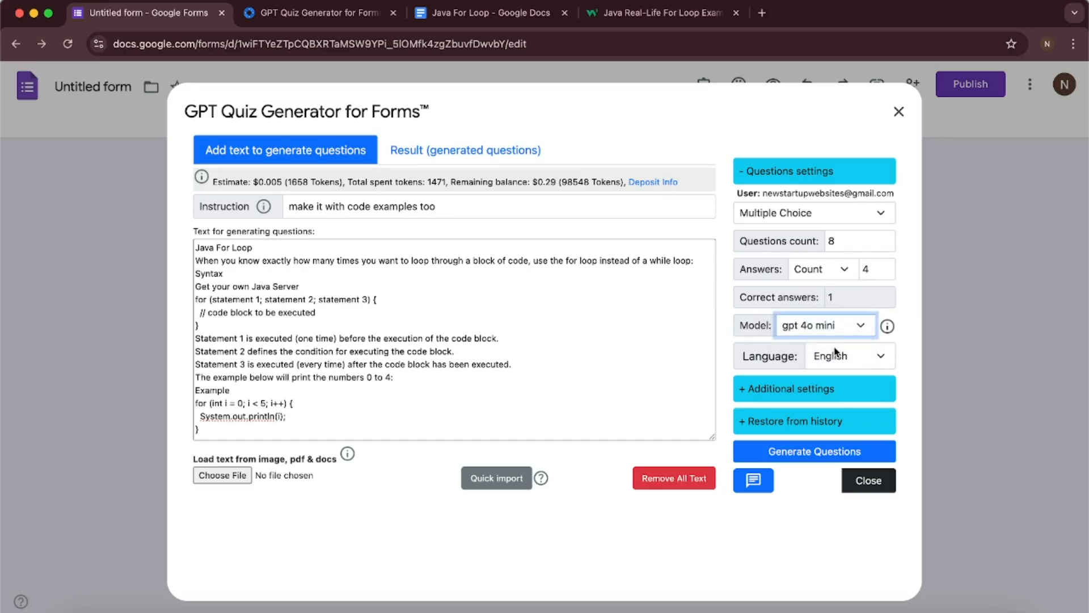
pyautogui.click(849, 355)
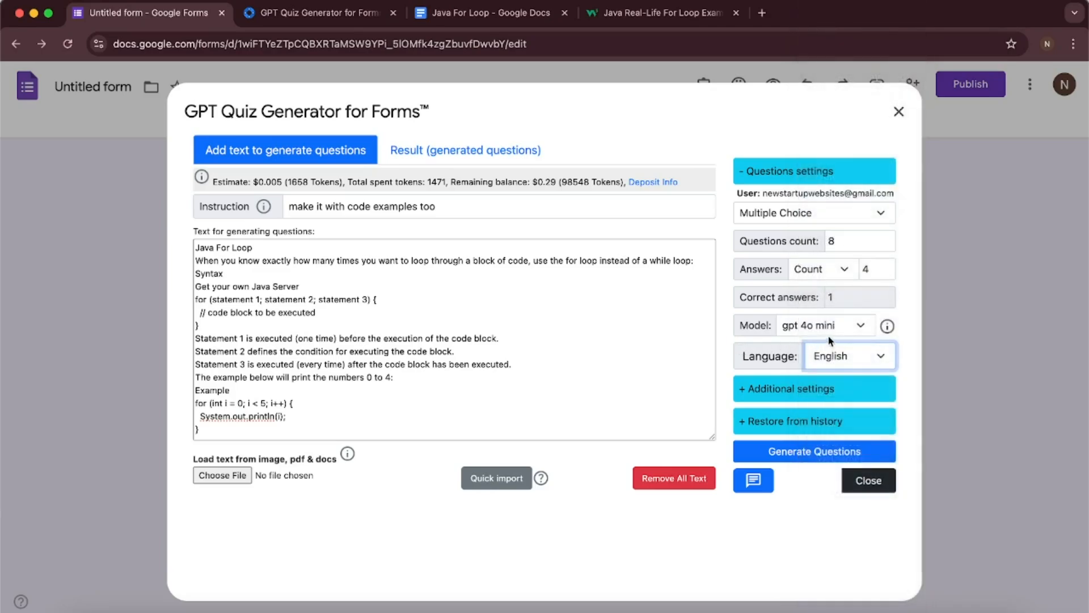
# Step: Expand Additional settings and keep Numbers as the answer labels
pyautogui.click(814, 389)
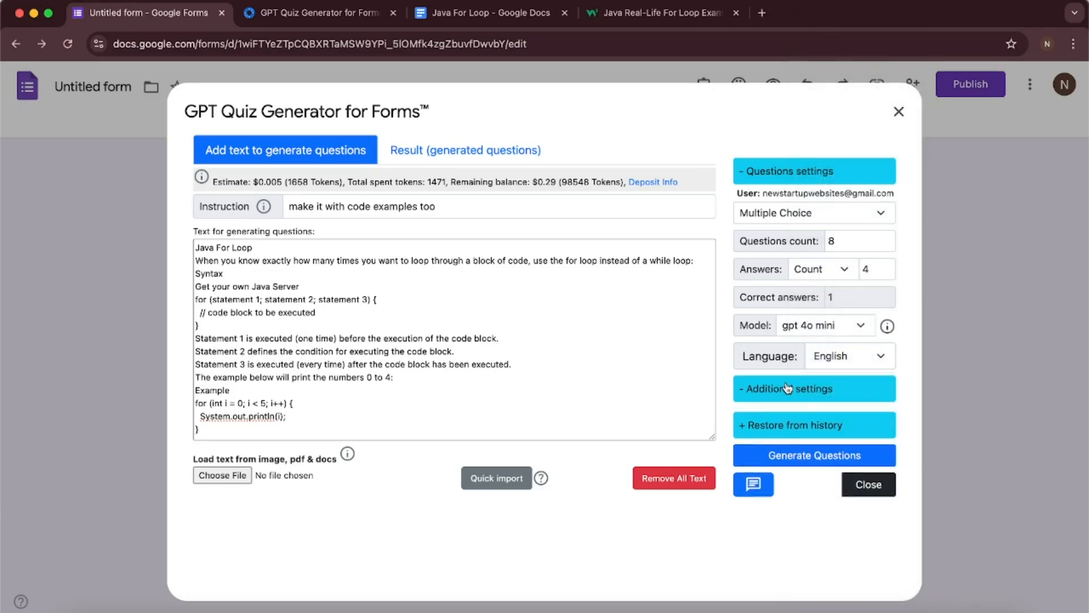
pyautogui.click(789, 389)
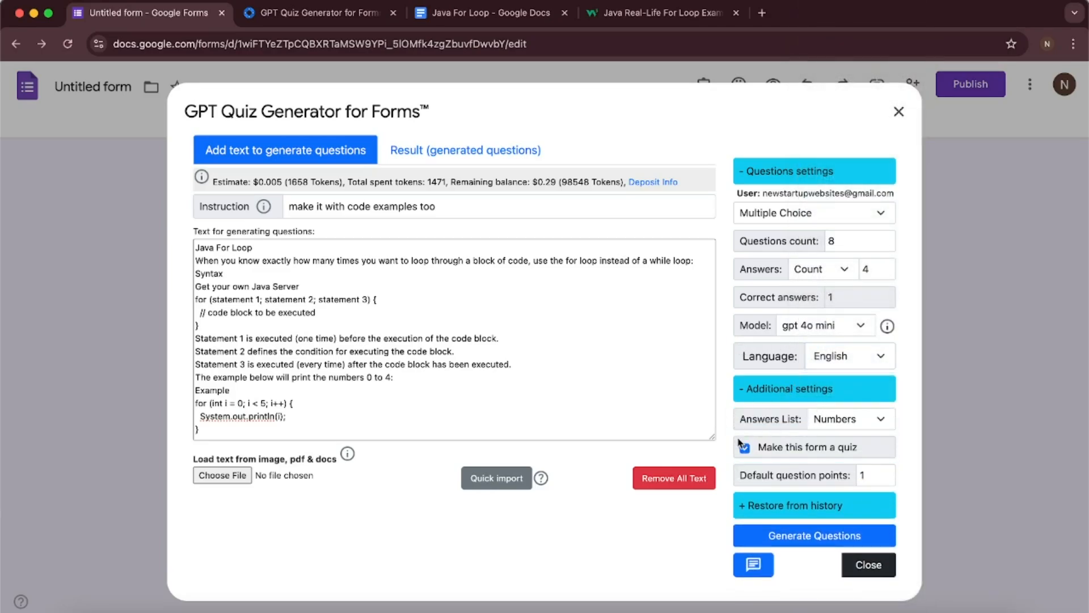
pyautogui.click(850, 419)
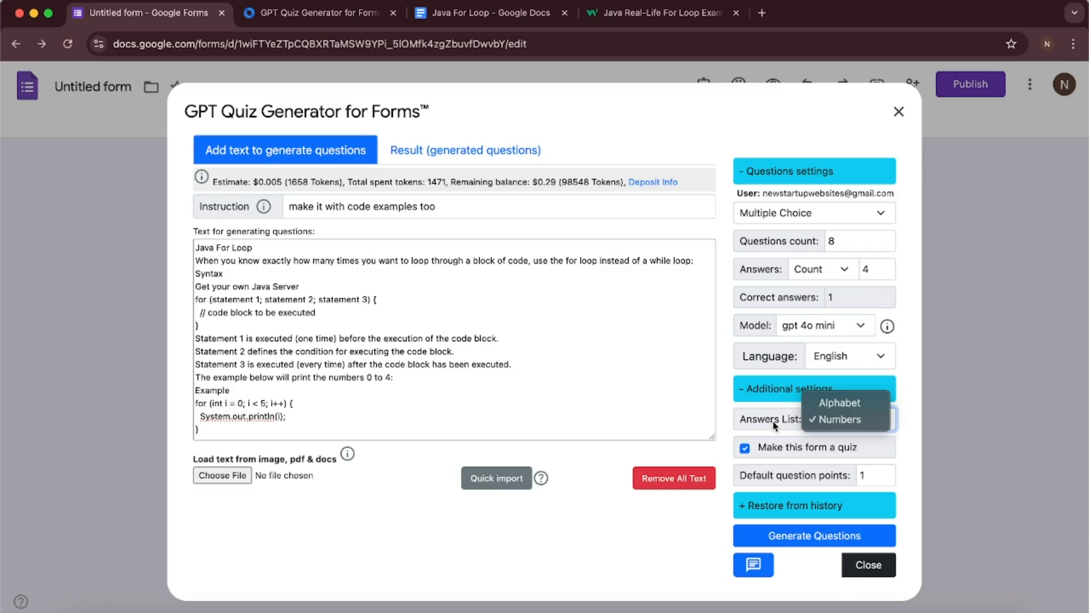
pyautogui.click(838, 420)
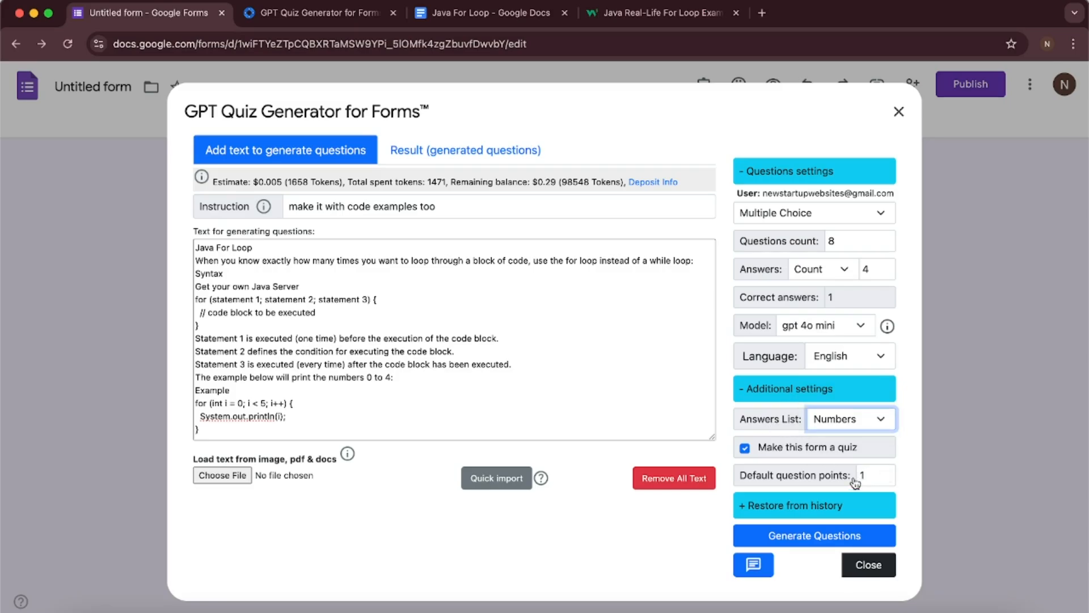
pyautogui.moveTo(860, 491)
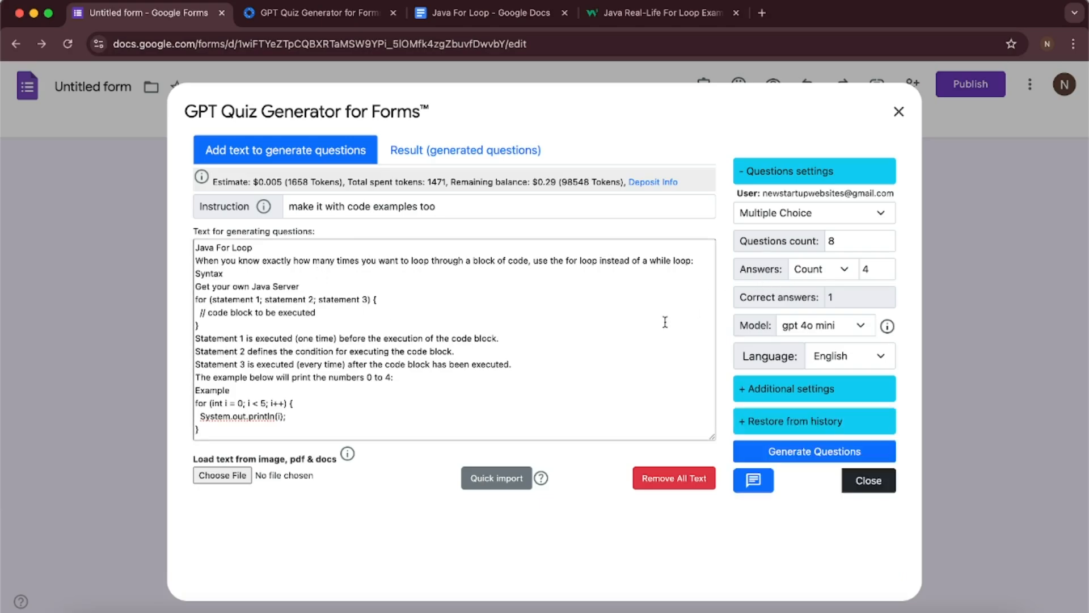
# Step: Generate the questions, set the first correct answer to 1, and add them to the form
pyautogui.click(814, 437)
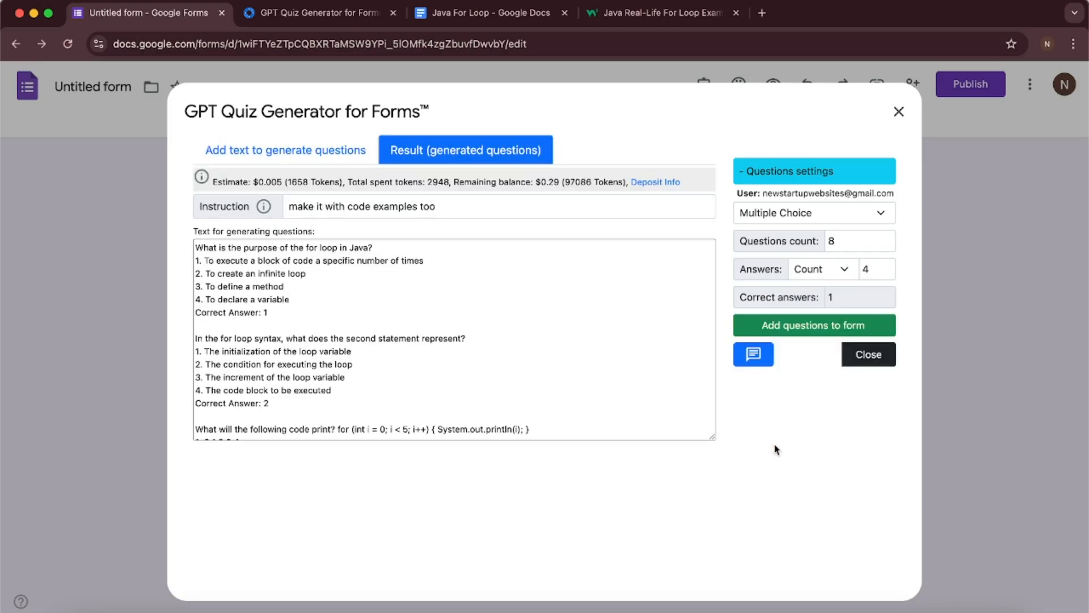
pyautogui.moveTo(492, 140)
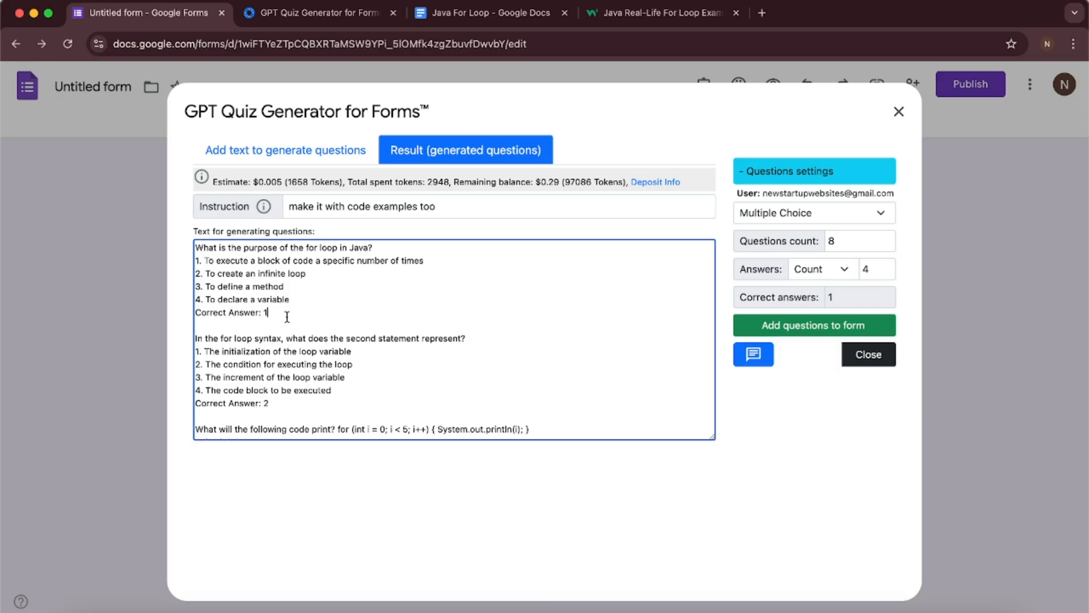
pyautogui.press('Backspace')
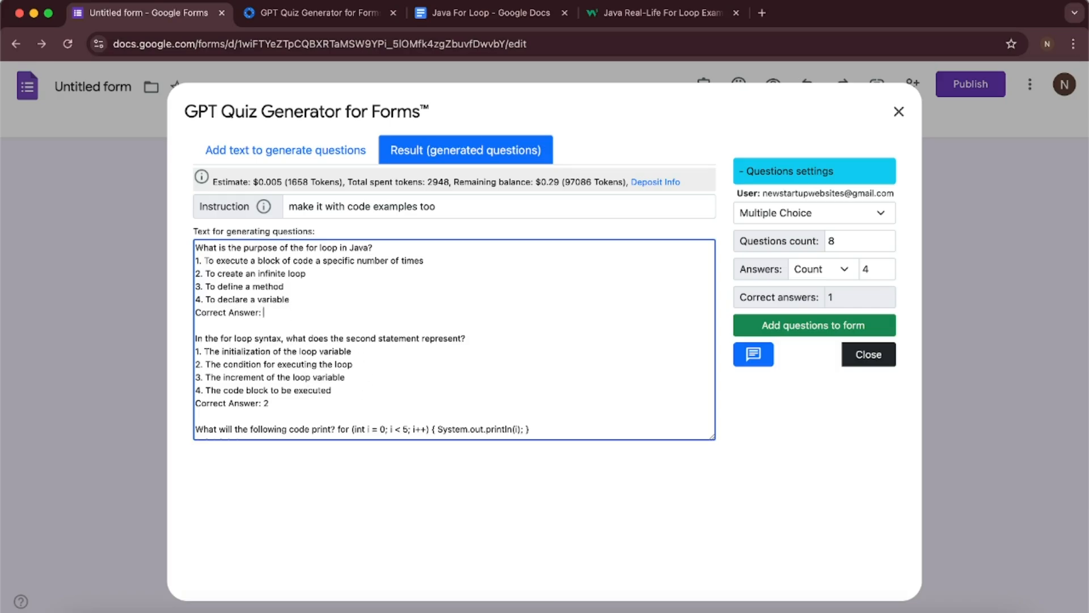
pyautogui.write('1')
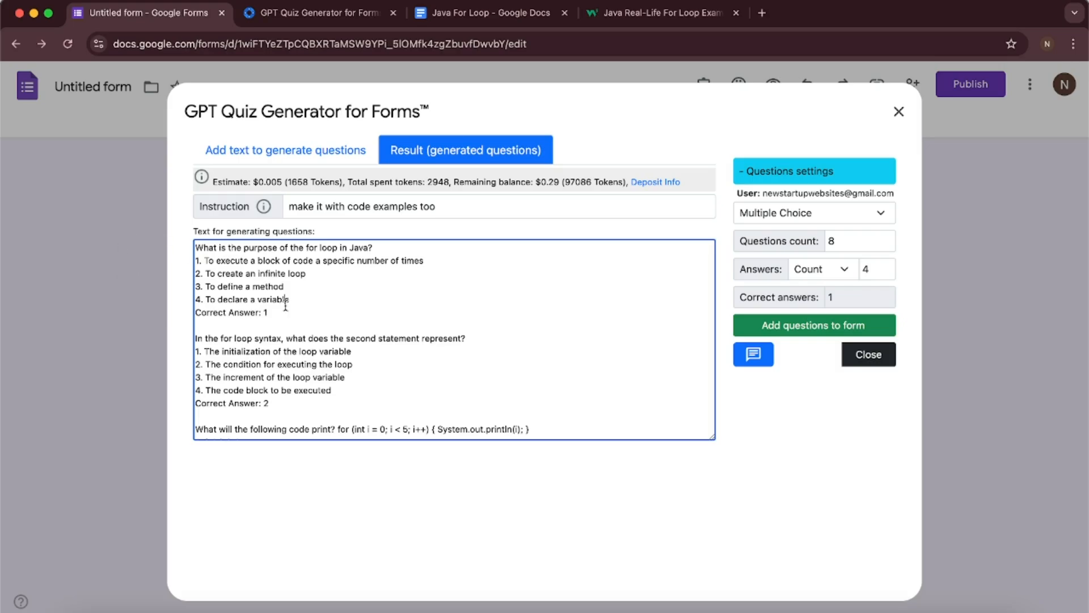
pyautogui.moveTo(566, 397)
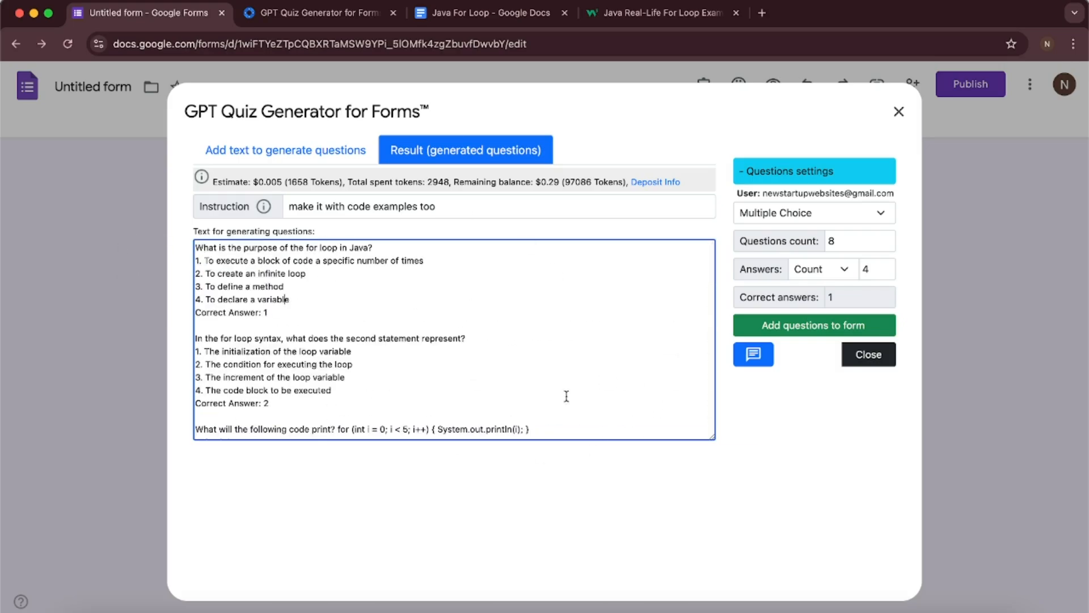
pyautogui.click(814, 325)
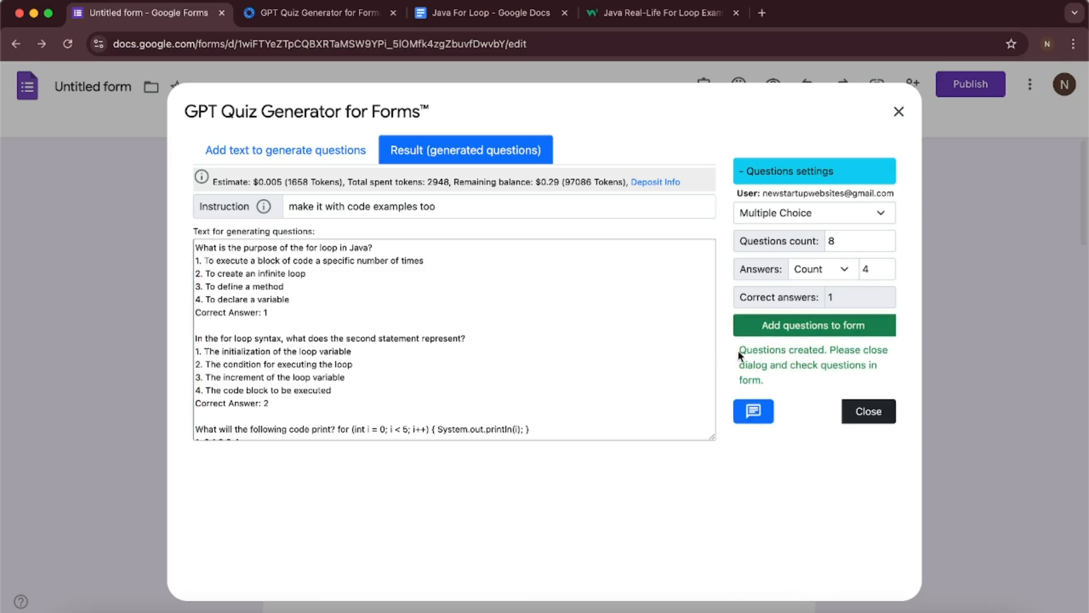
pyautogui.click(868, 411)
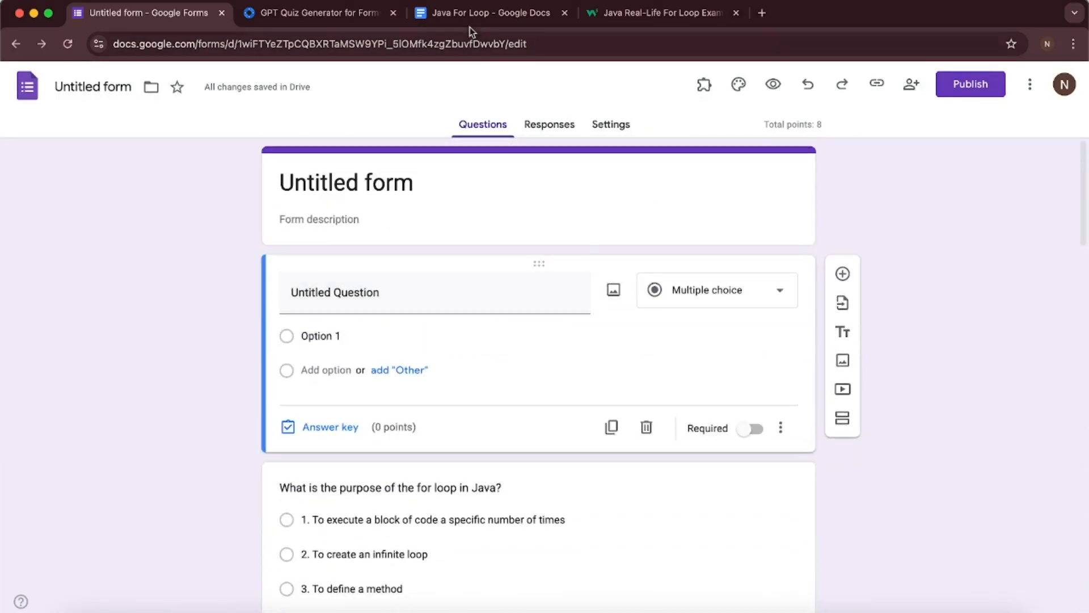
# Step: Download the Java For Loop document as a PDF Document (.pdf)
pyautogui.click(489, 13)
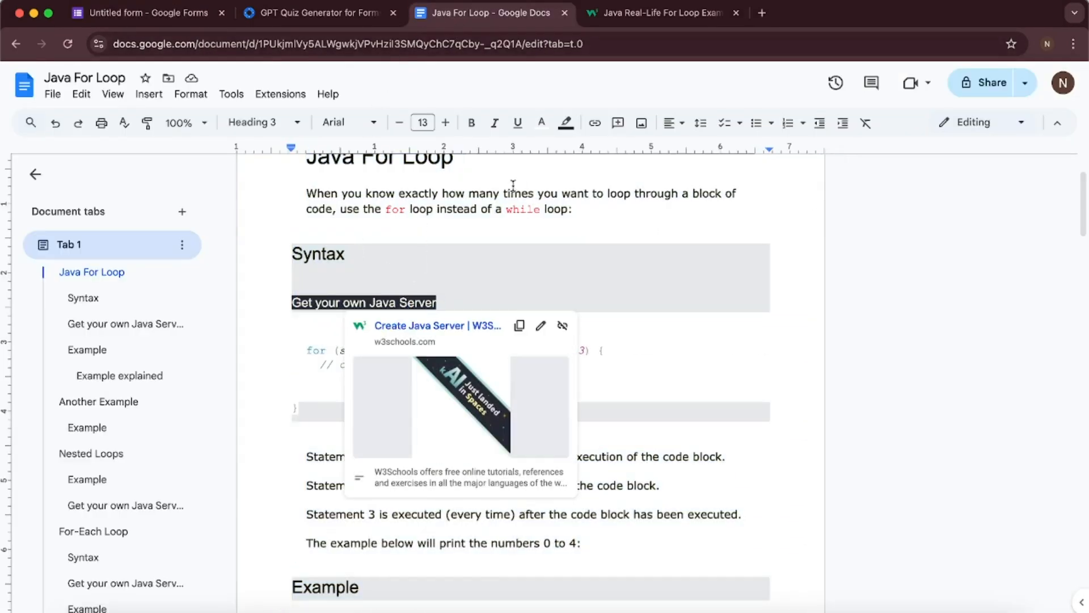
pyautogui.click(52, 93)
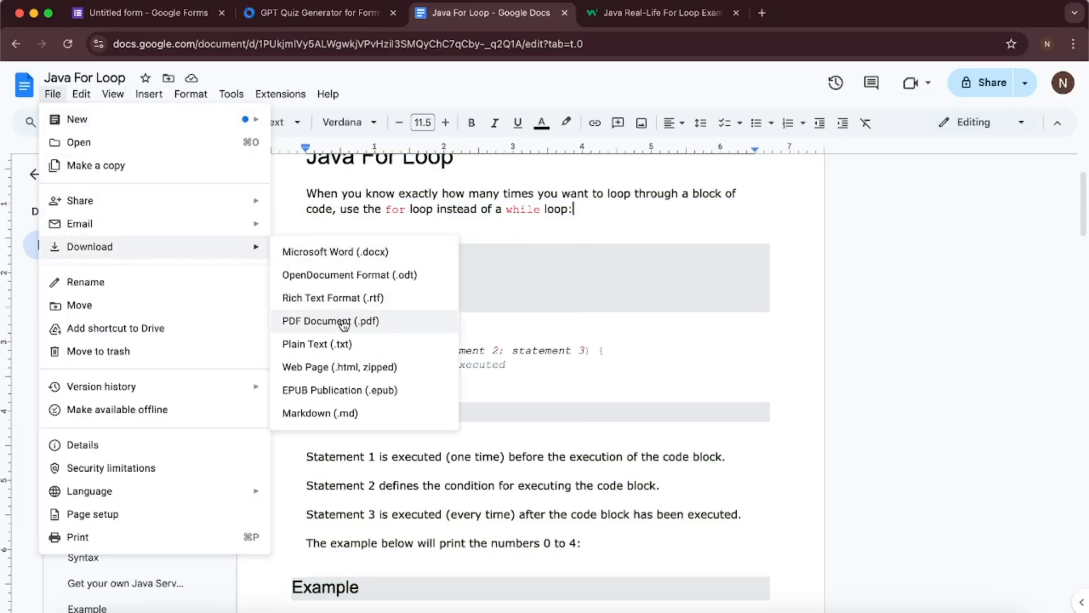
pyautogui.click(142, 12)
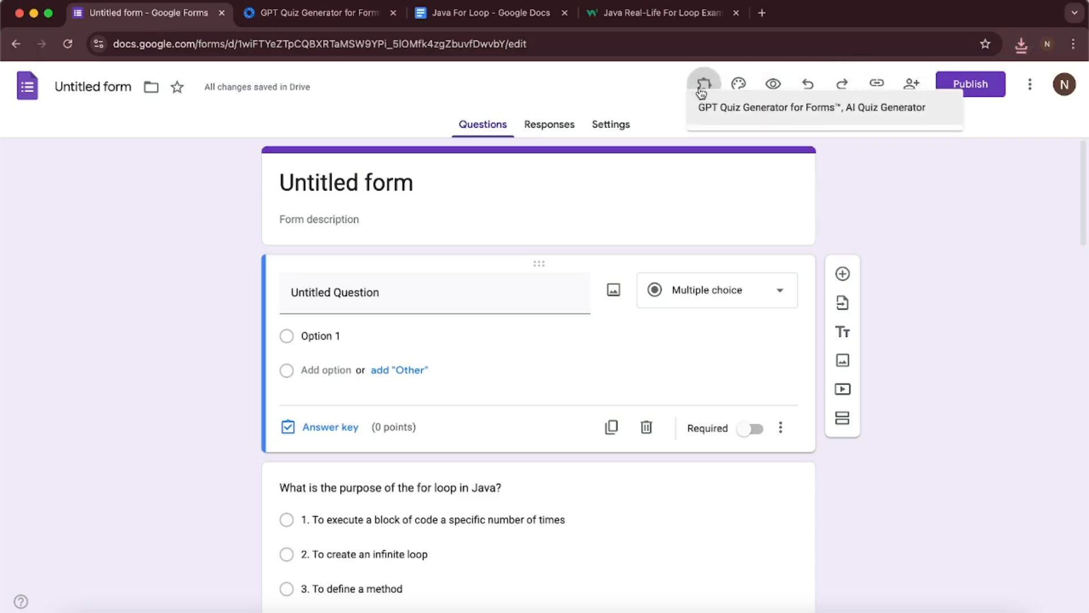
# Step: Relaunch the quiz generator and load Java For Loop.pdf as source text
pyautogui.click(703, 83)
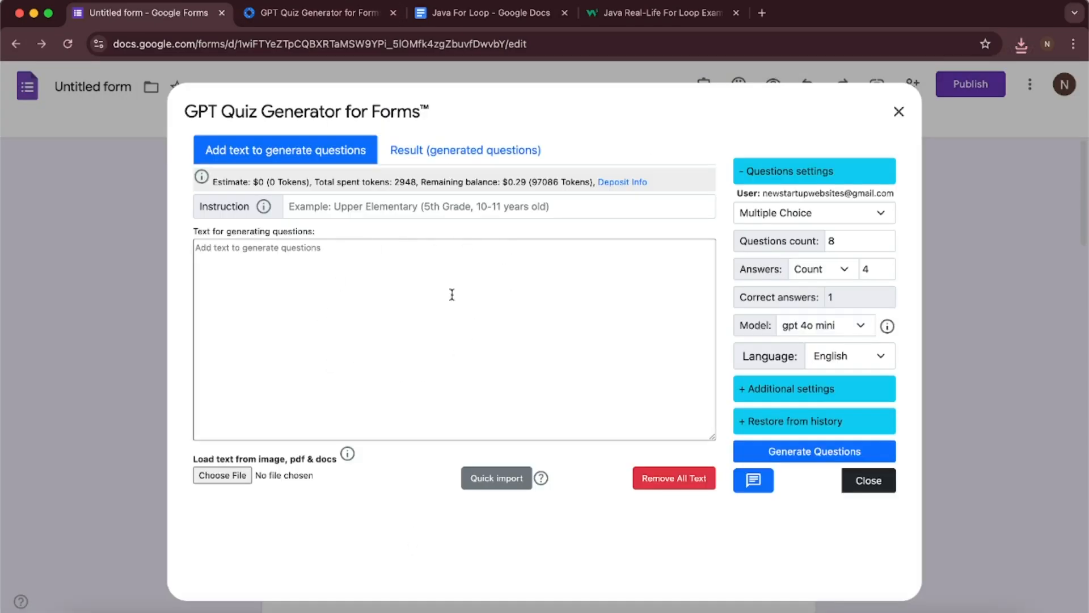
pyautogui.moveTo(395, 276)
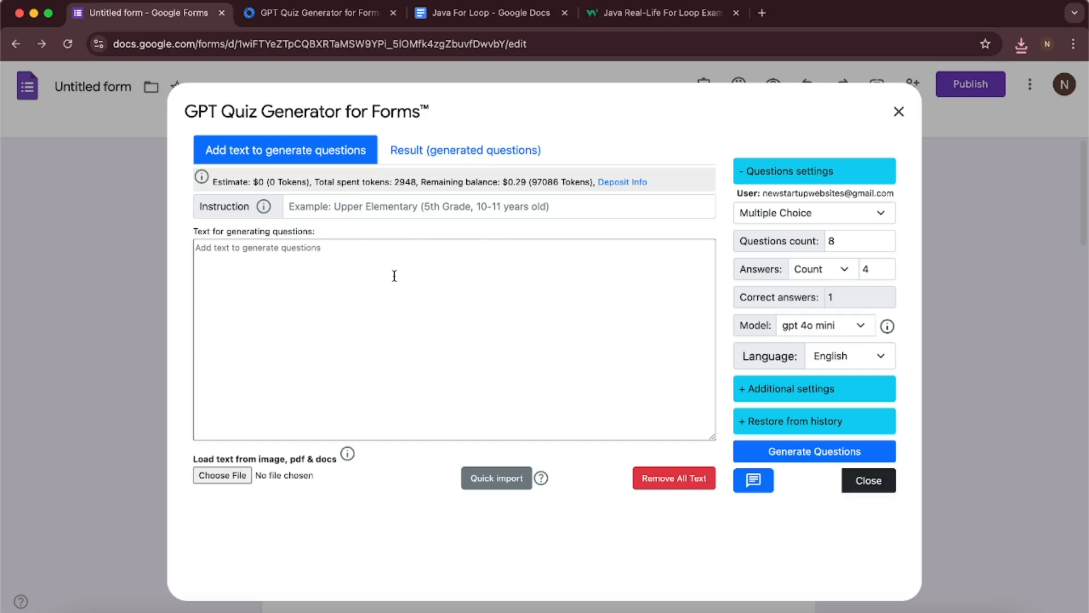
pyautogui.moveTo(269, 459)
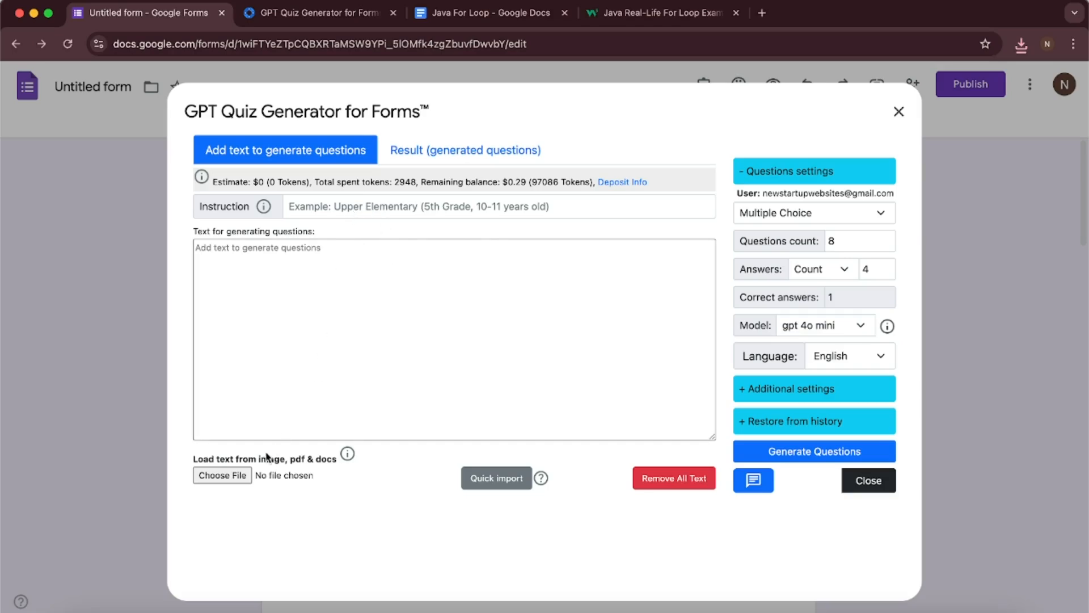
pyautogui.click(223, 475)
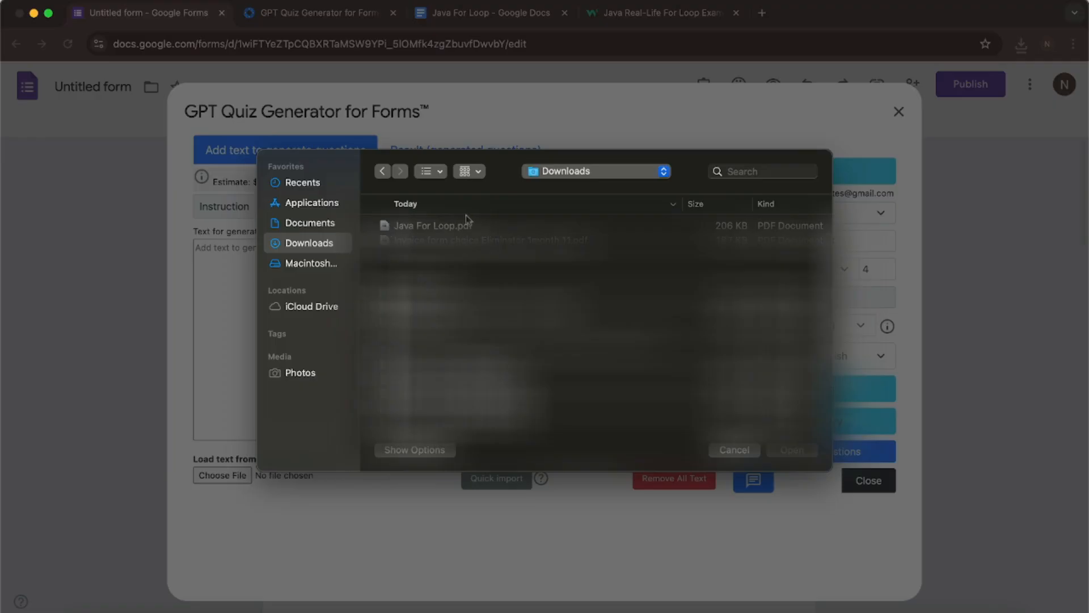
pyautogui.click(432, 226)
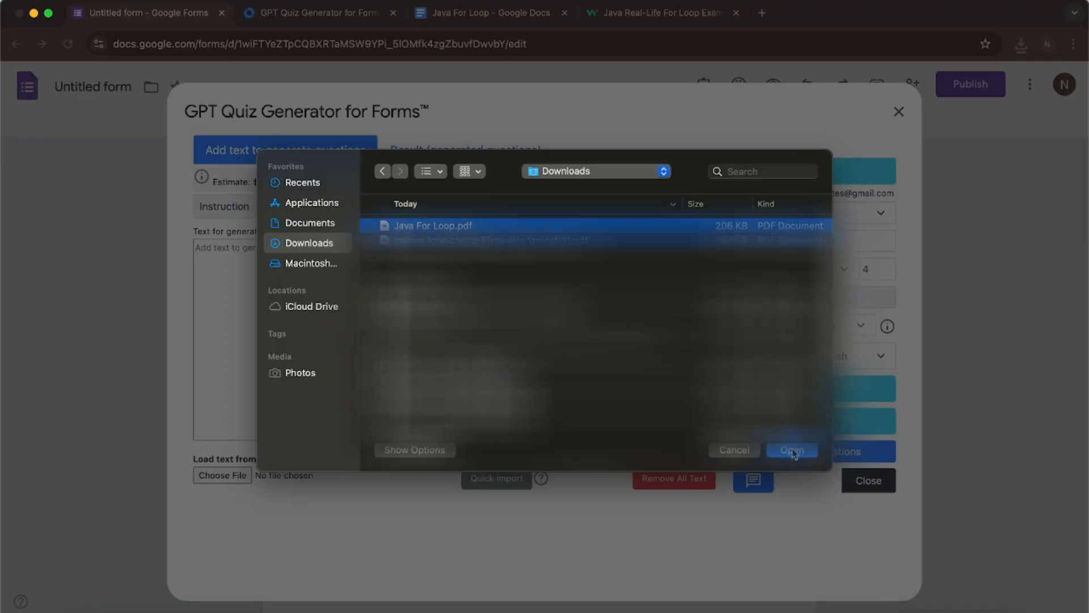
pyautogui.click(792, 450)
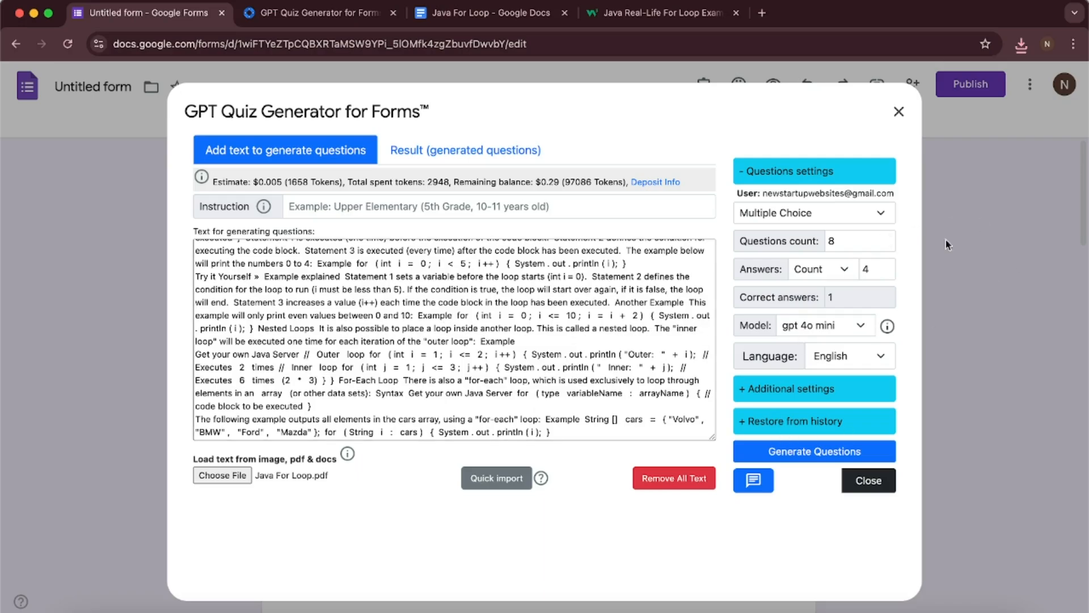
pyautogui.moveTo(933, 320)
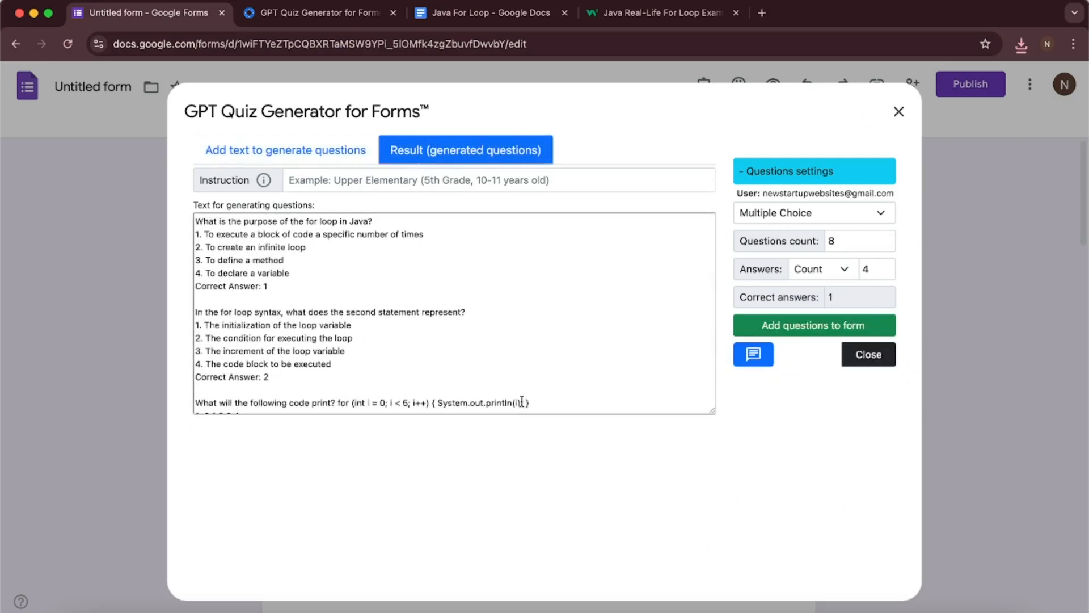
# Step: Review the loaded source text, then close the quiz generator dialog
pyautogui.click(286, 150)
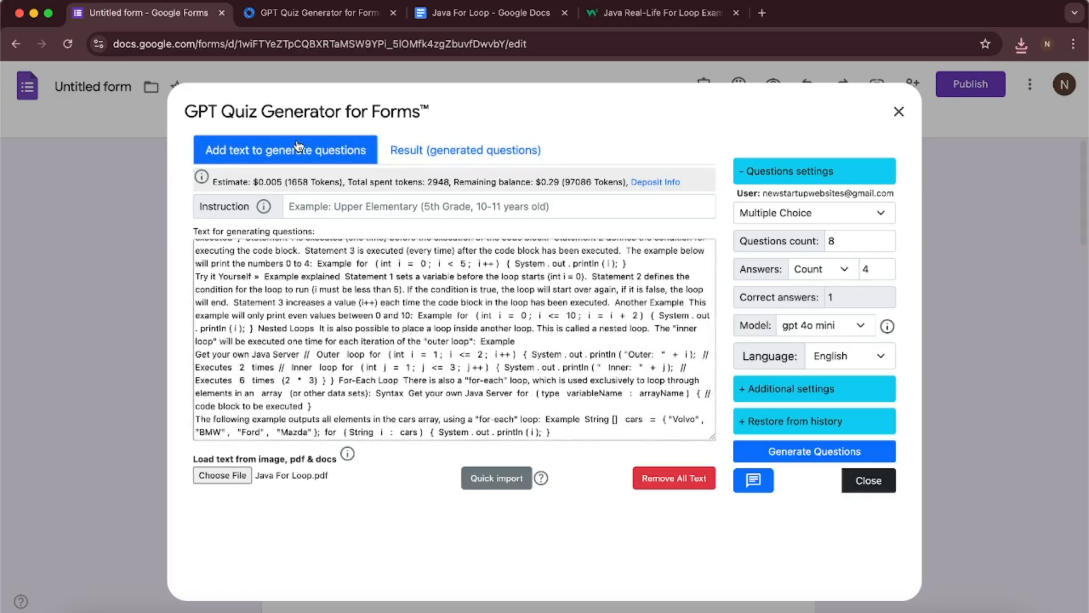
pyautogui.moveTo(753, 585)
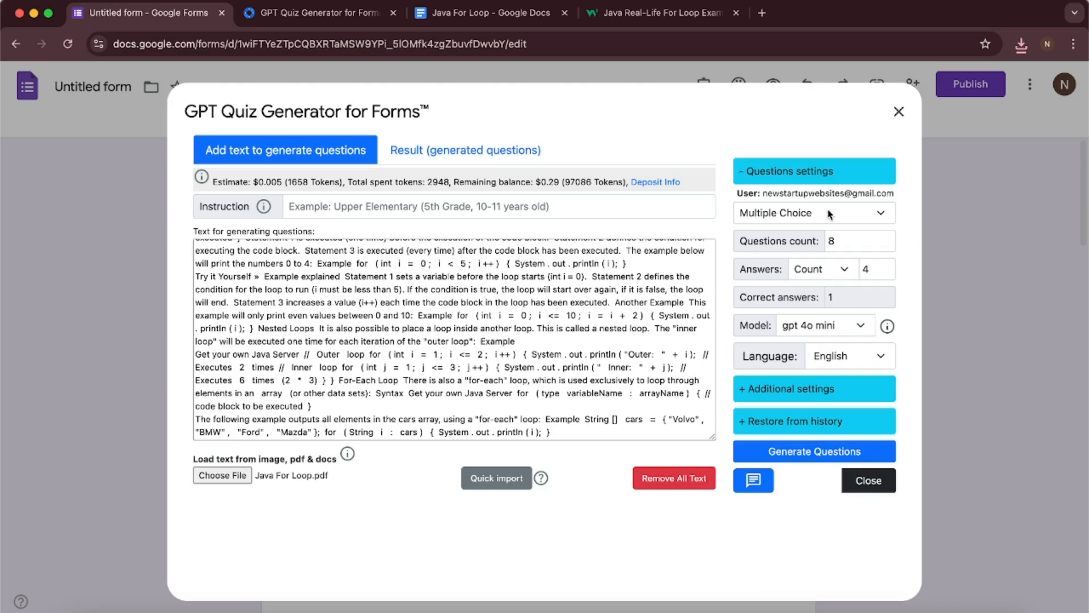
pyautogui.moveTo(898, 112)
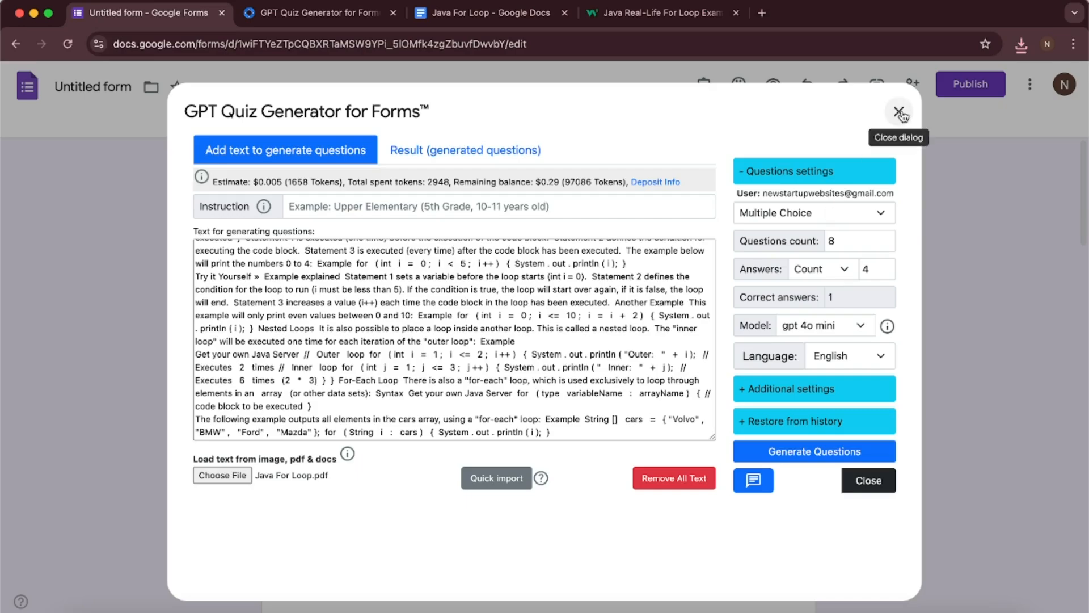
pyautogui.click(898, 112)
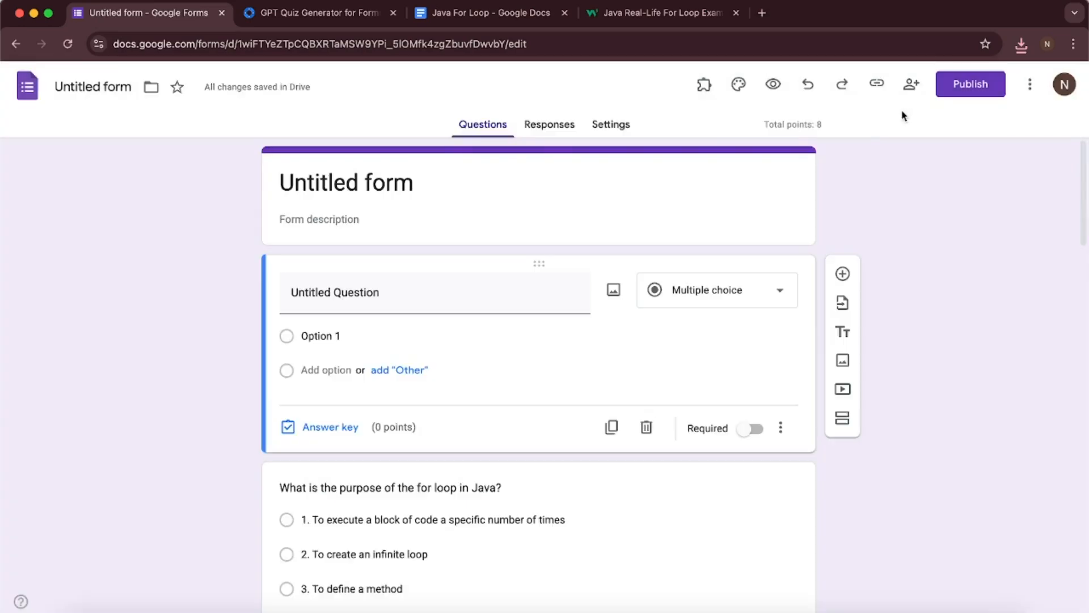